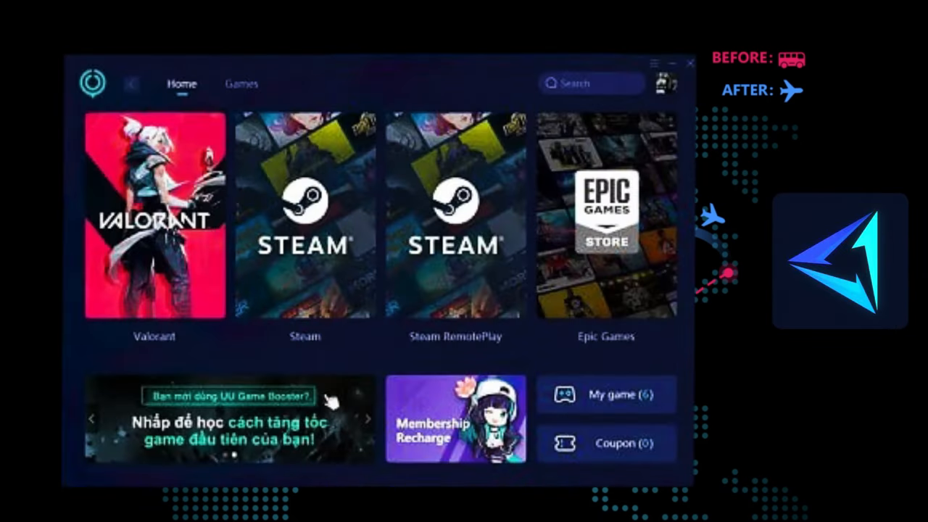
Launch GearUP Booster and start boosting Fortnite on the NA-CENTRAL server.
left_click(687, 65)
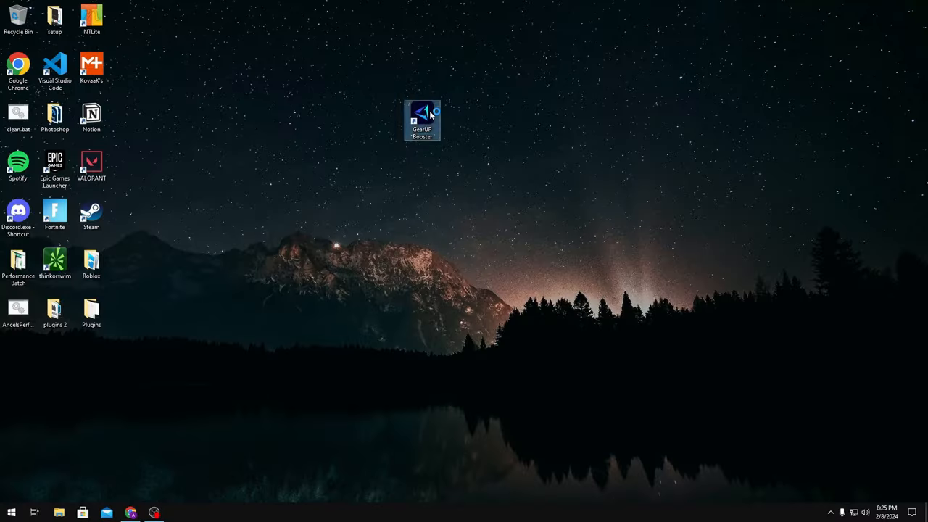
double_click(425, 114)
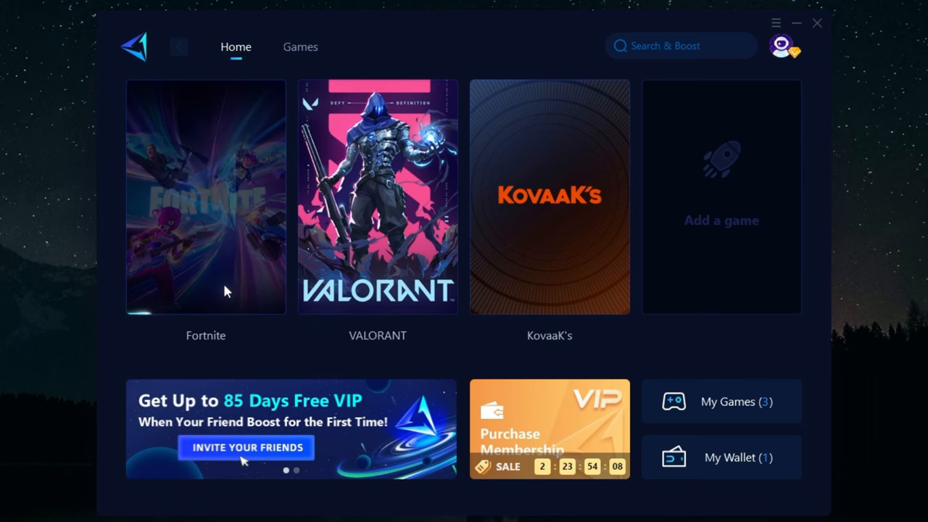
left_click(205, 196)
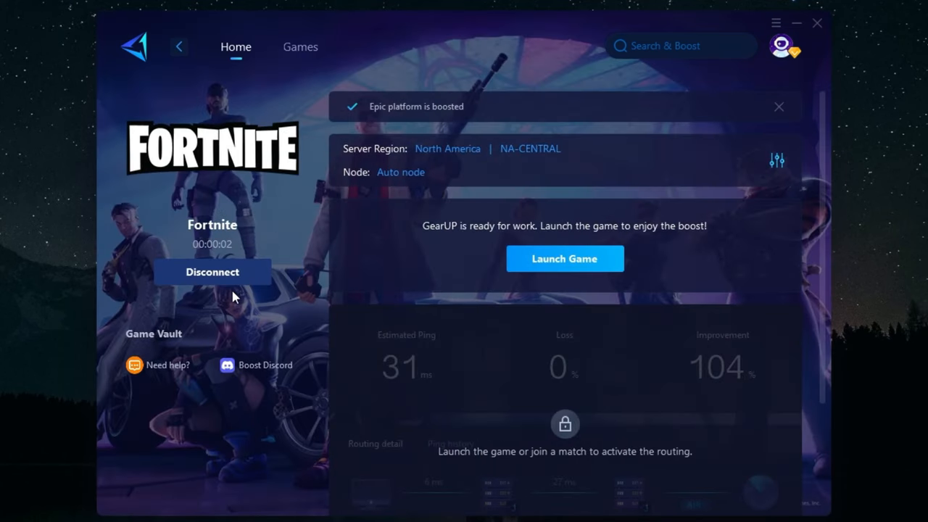
mouse_move(339, 52)
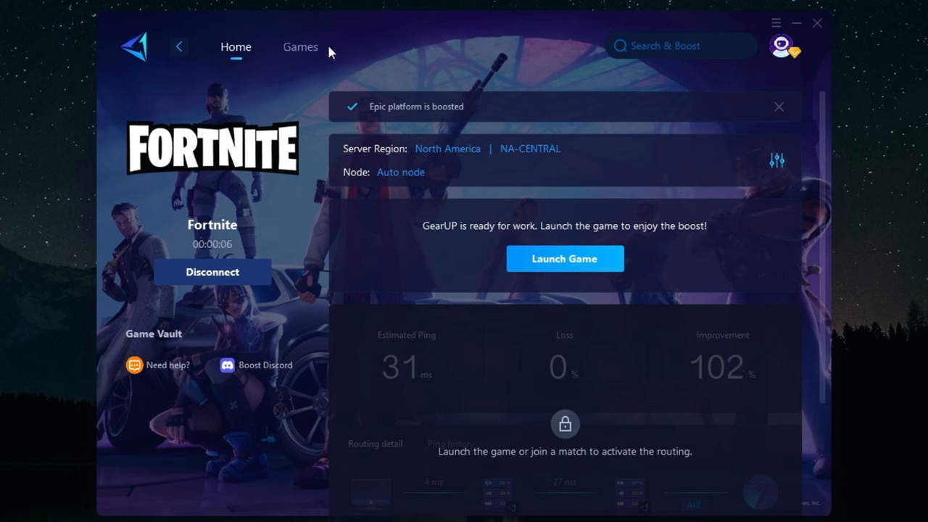
mouse_move(331, 55)
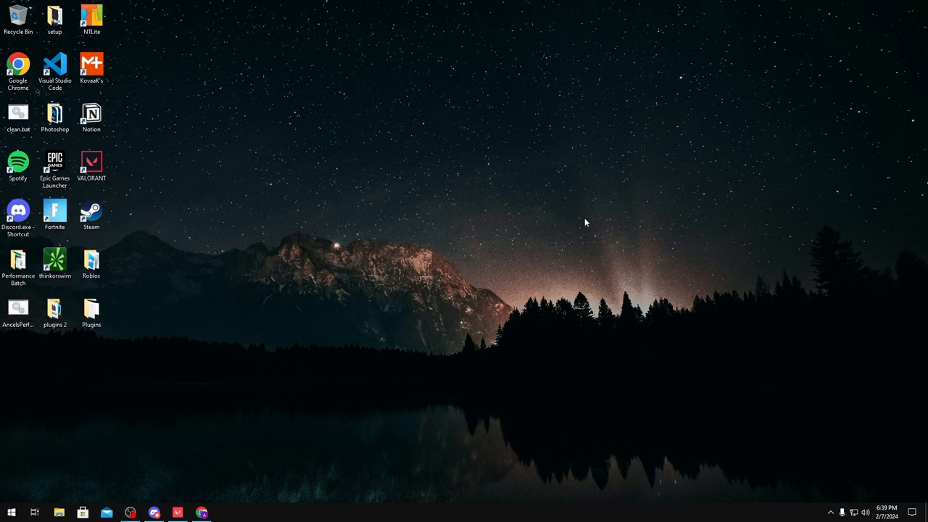
mouse_move(861, 504)
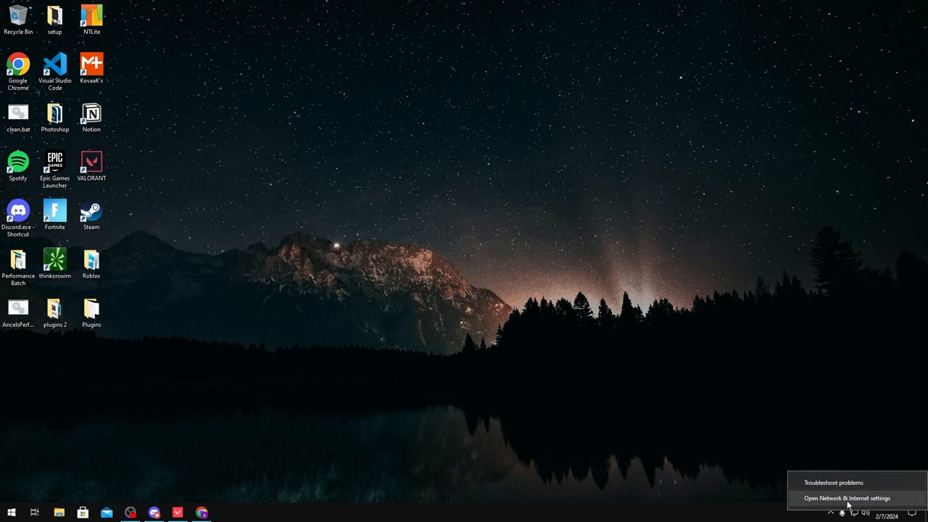
left_click(839, 497)
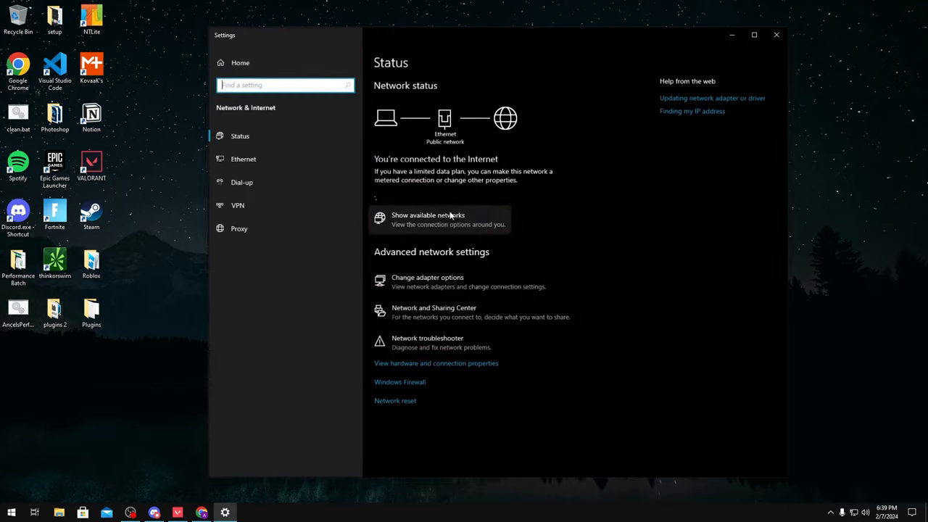
left_click(426, 277)
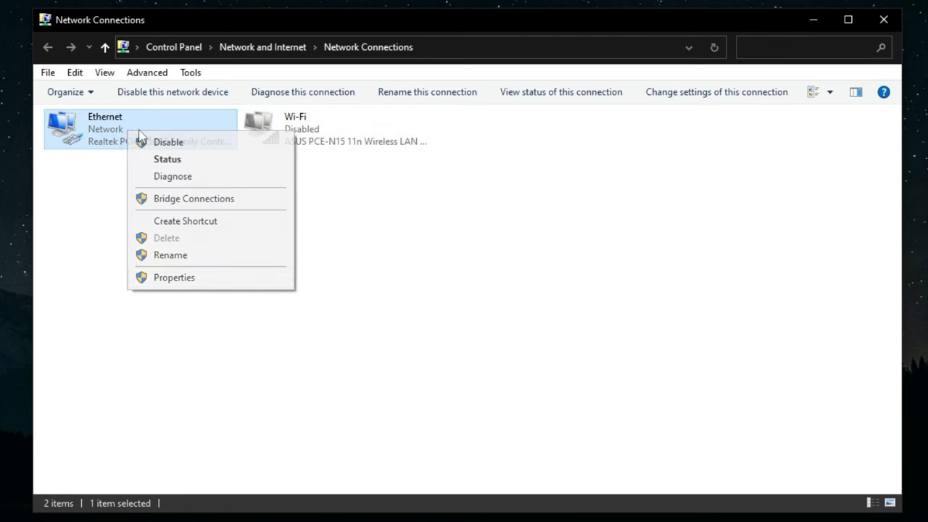
left_click(174, 277)
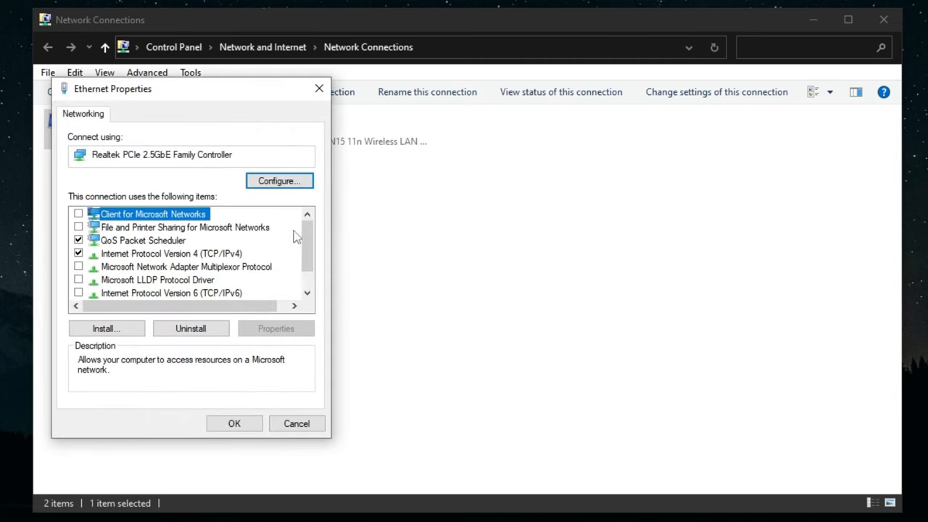
mouse_move(171, 263)
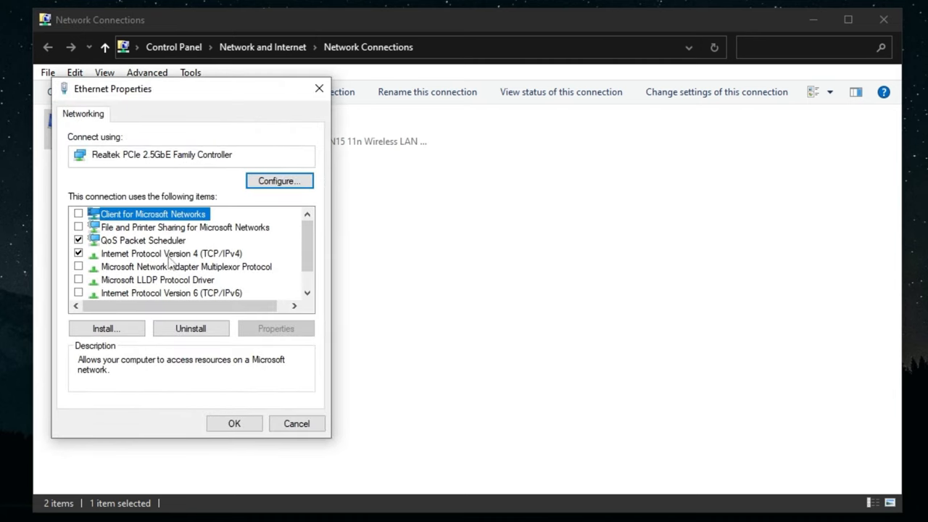
left_click(171, 253)
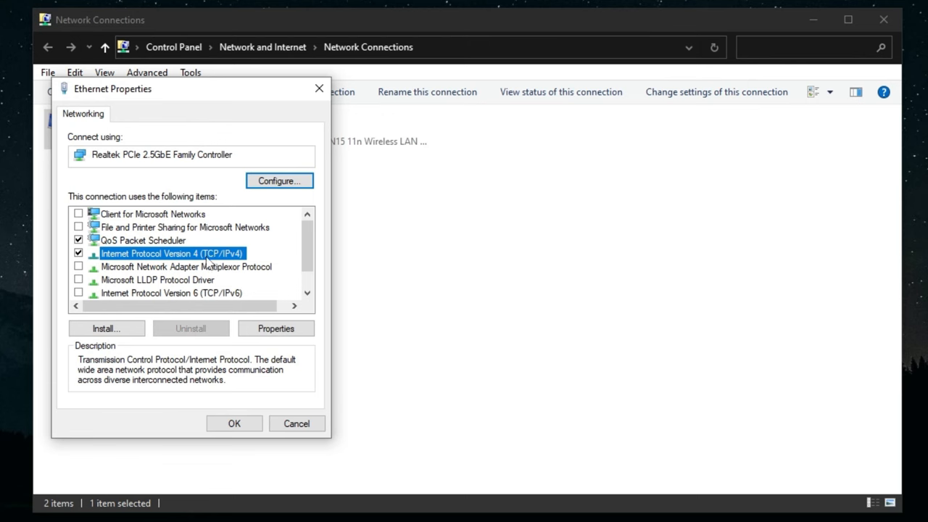
mouse_move(238, 282)
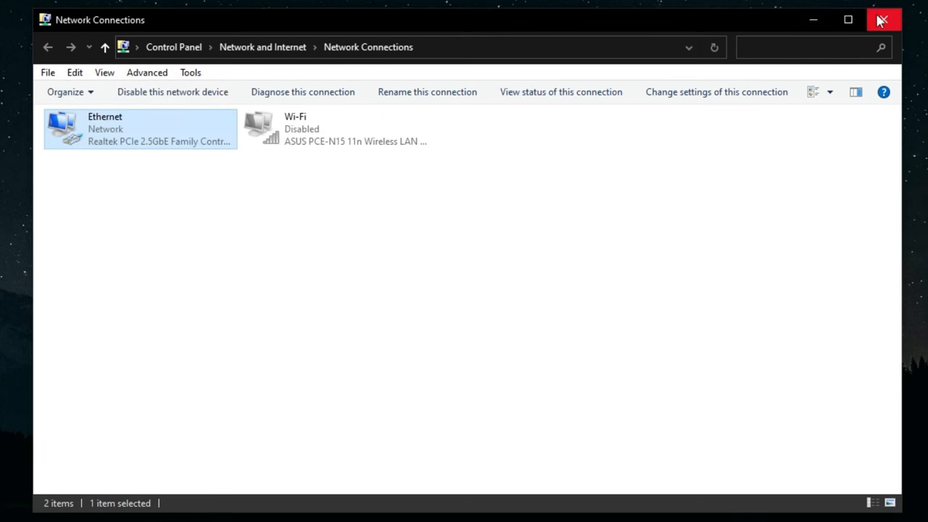
left_click(882, 16)
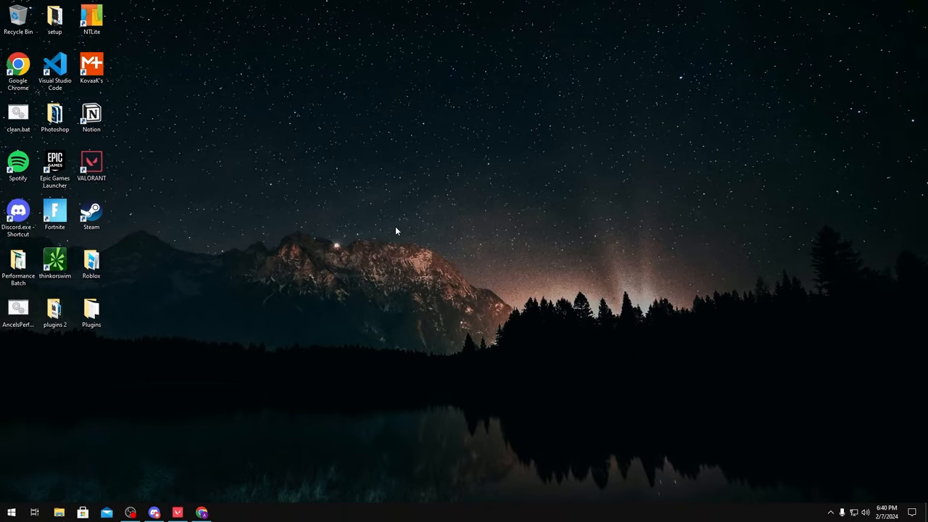
Run gpedit.msc from the Run box to open the Local Group Policy Editor.
key("Win+r")
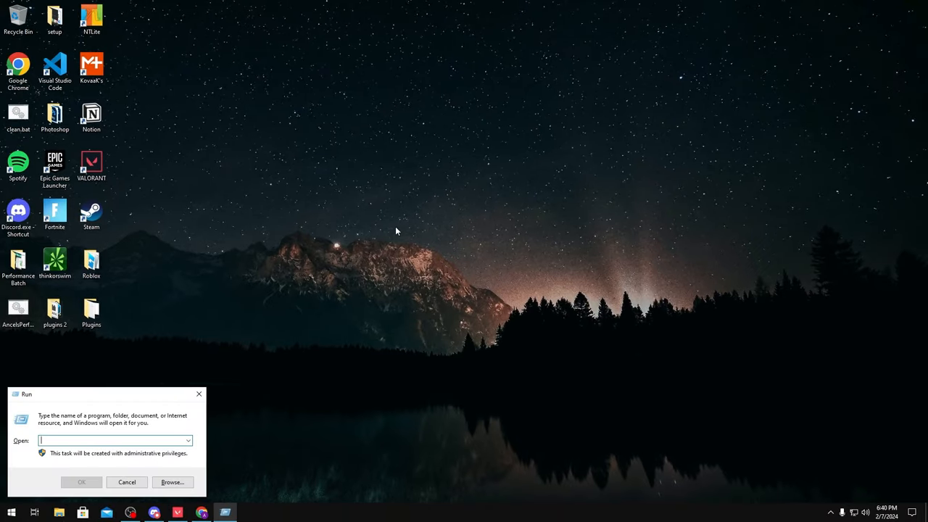
type("gpedit.")
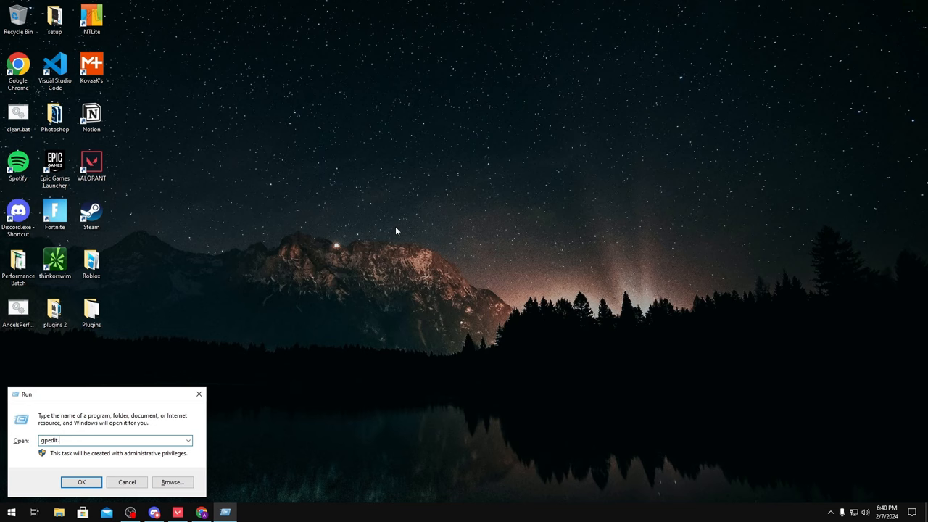
left_click(81, 482)
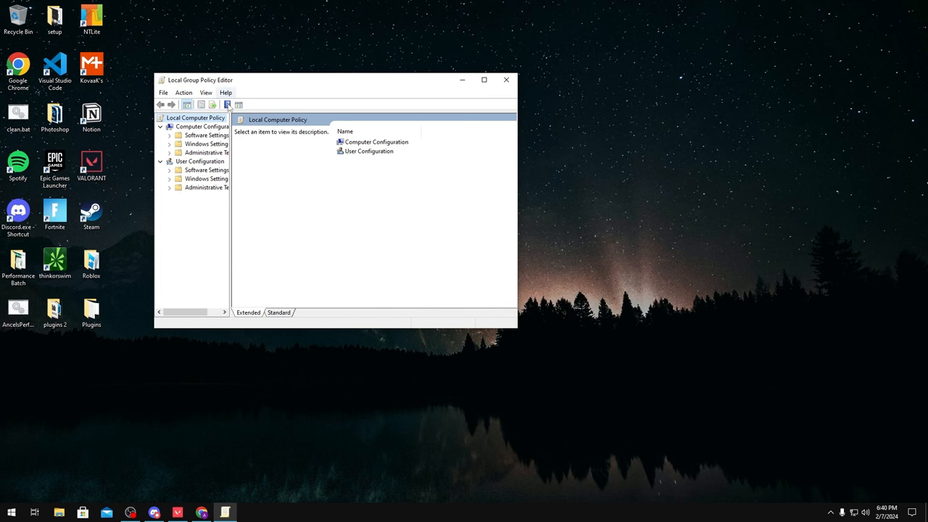
mouse_move(204, 282)
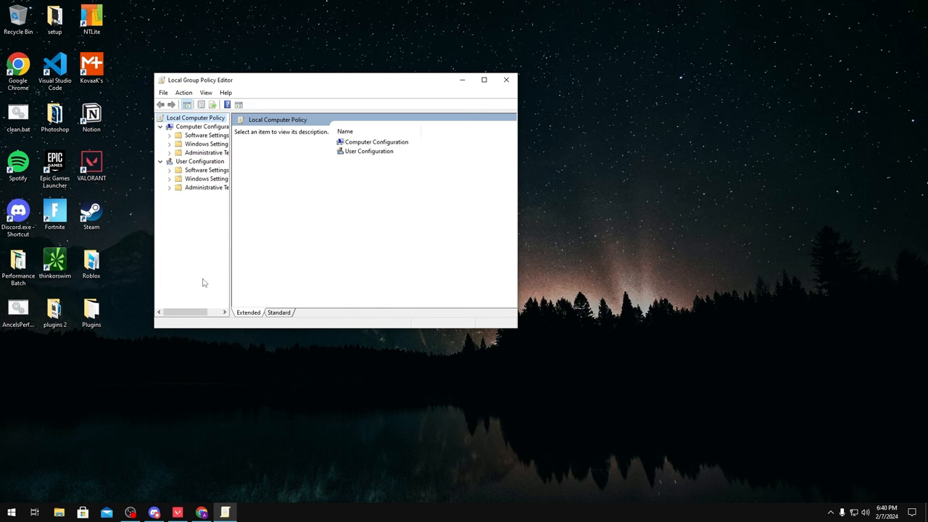
mouse_move(270, 396)
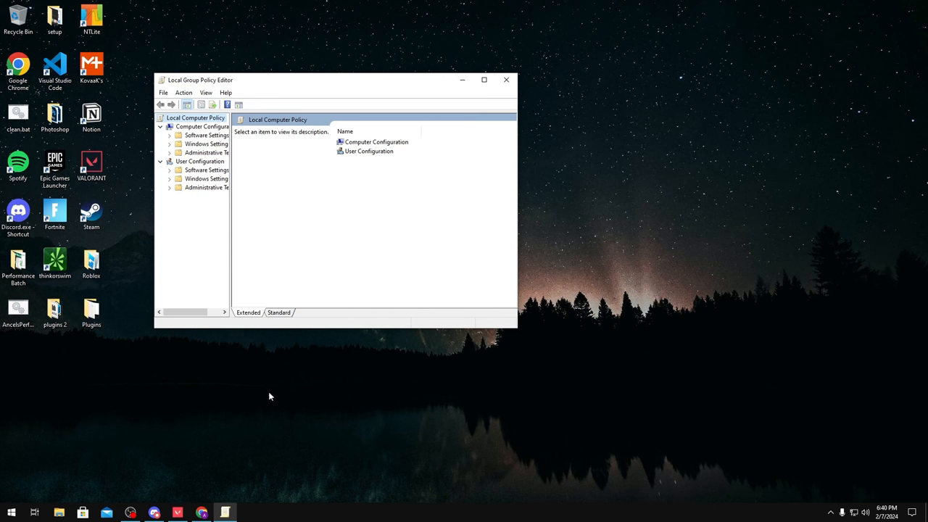
left_click(202, 511)
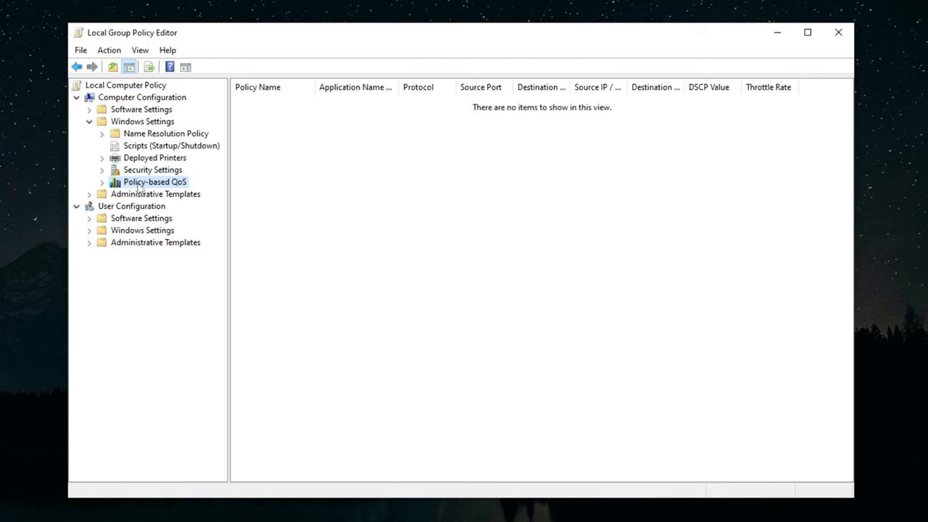
Set Policy-based QoS advanced settings to control DSCP marking and ignore application requests.
right_click(155, 181)
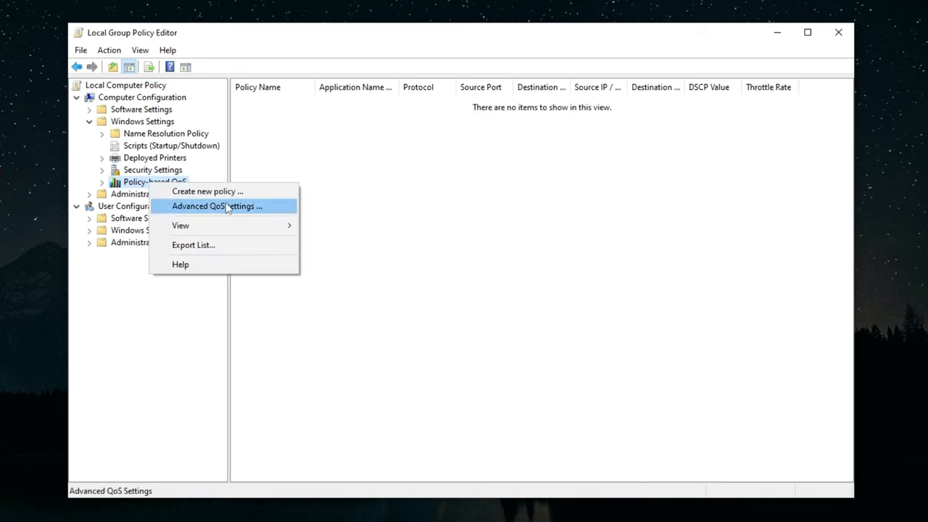
left_click(221, 206)
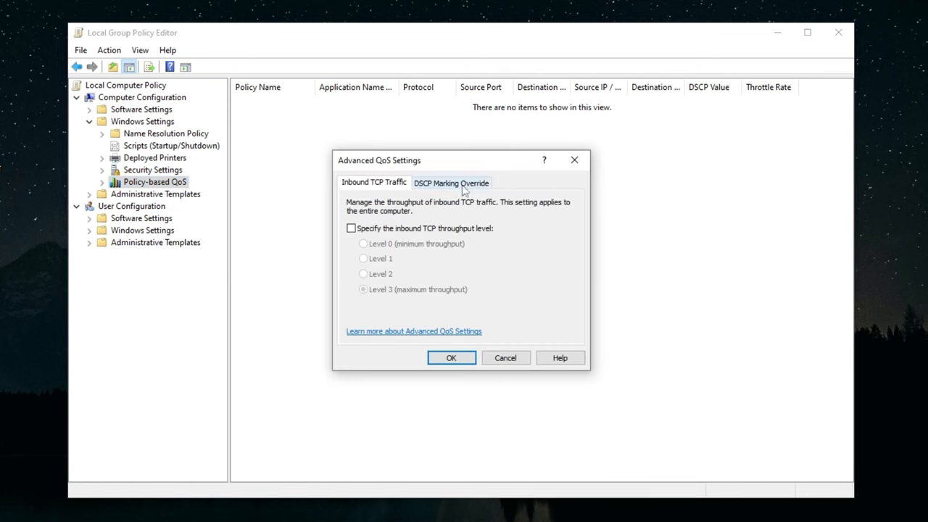
left_click(451, 181)
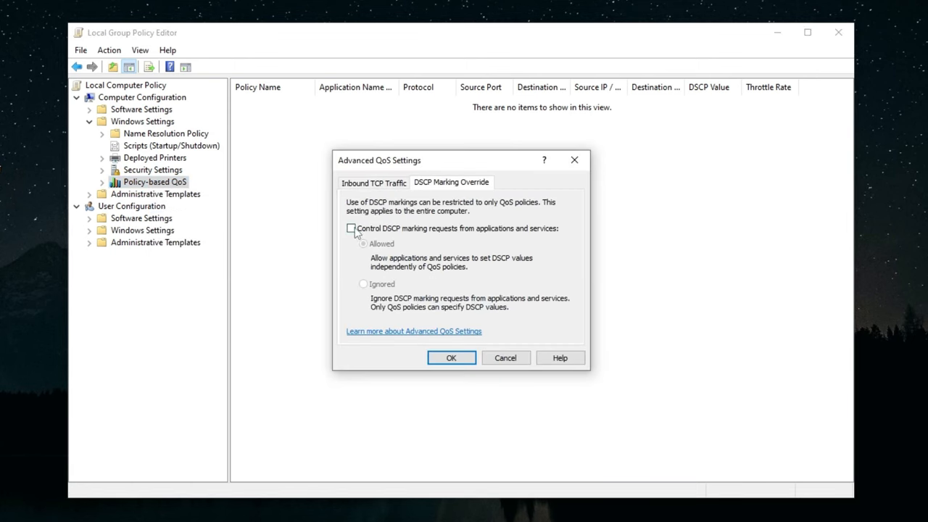
left_click(351, 227)
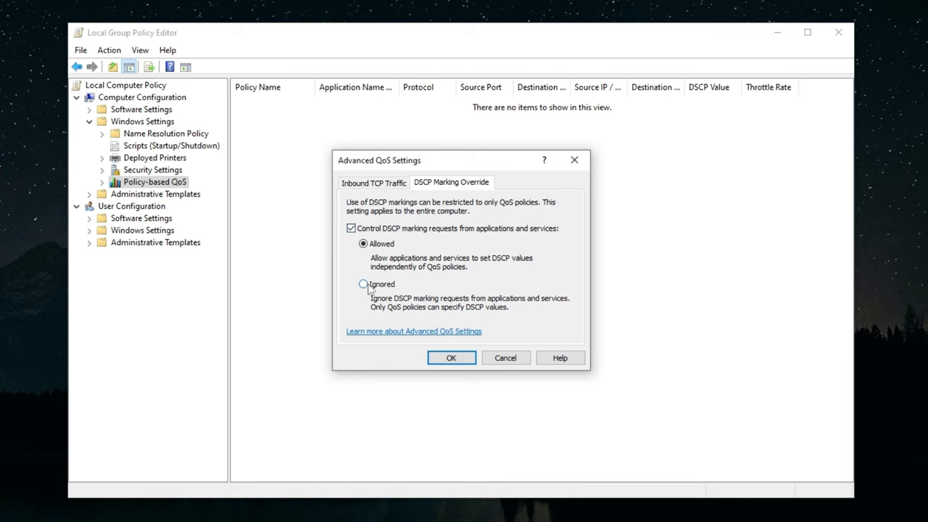
left_click(363, 283)
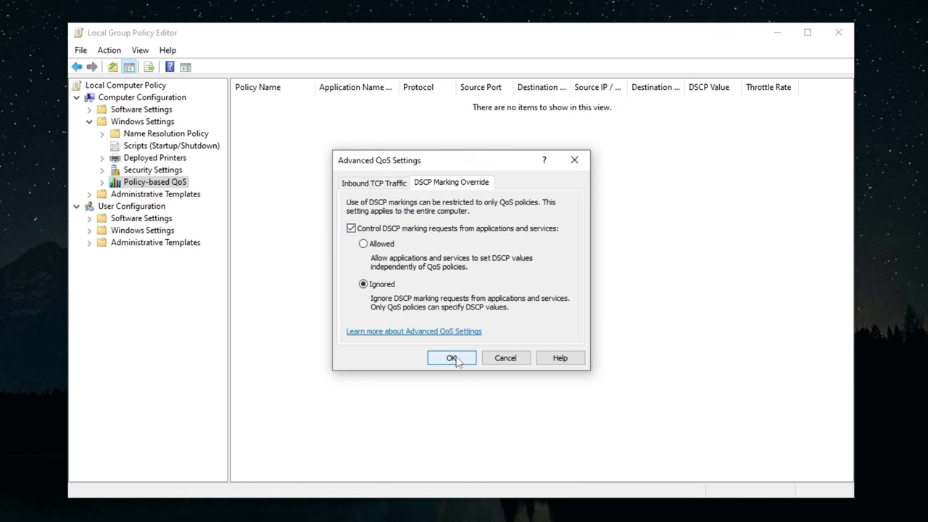
left_click(451, 357)
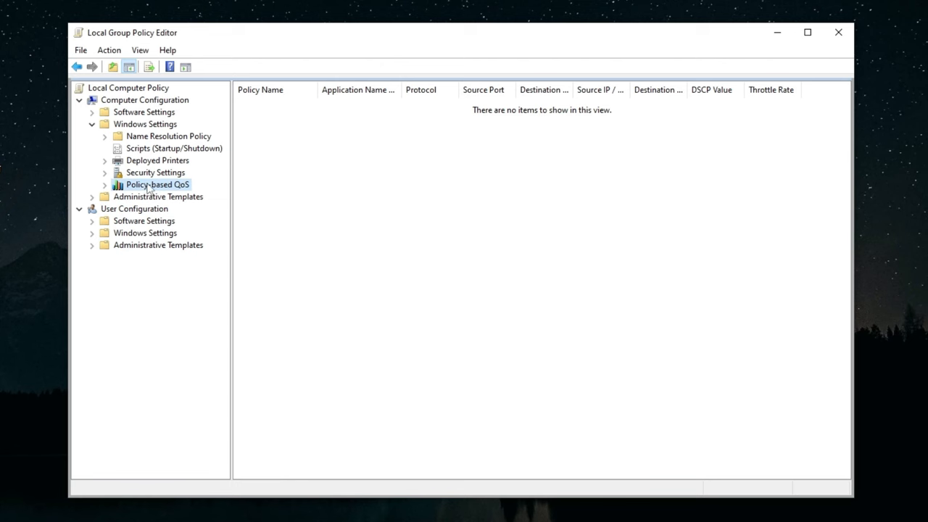
Create a new QoS policy named Valorant with DSCP value 46.
right_click(157, 185)
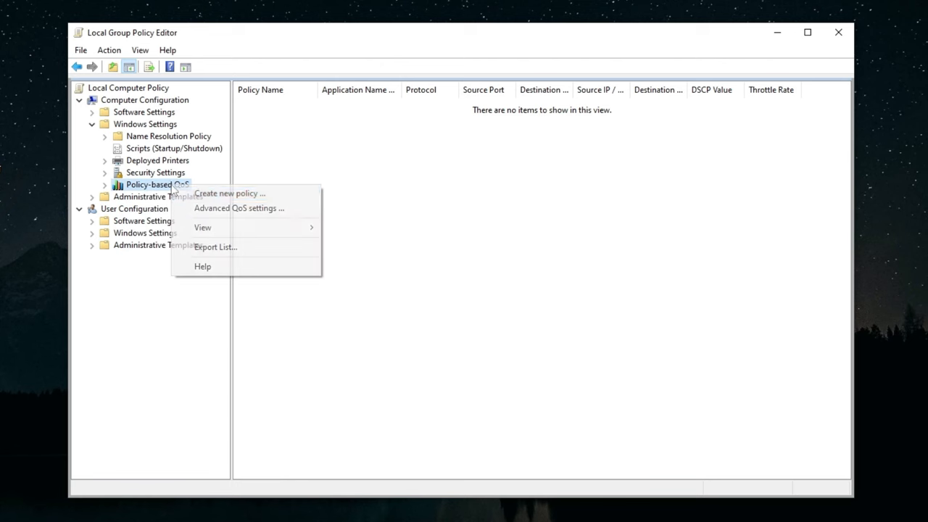
left_click(229, 193)
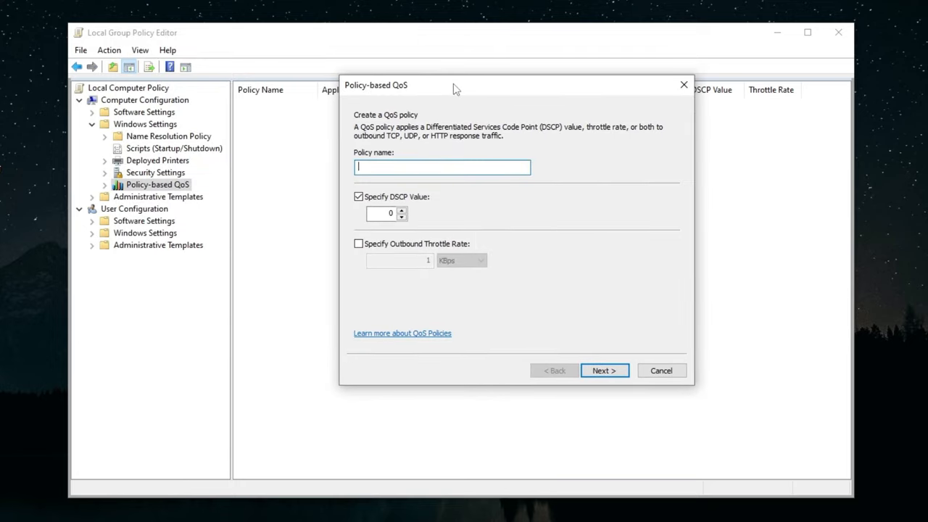
type("Valorant")
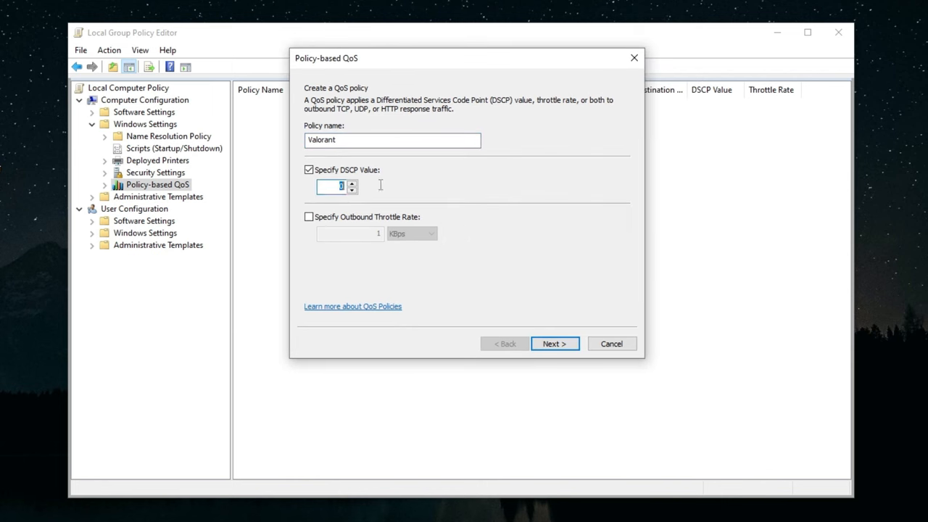
type("46")
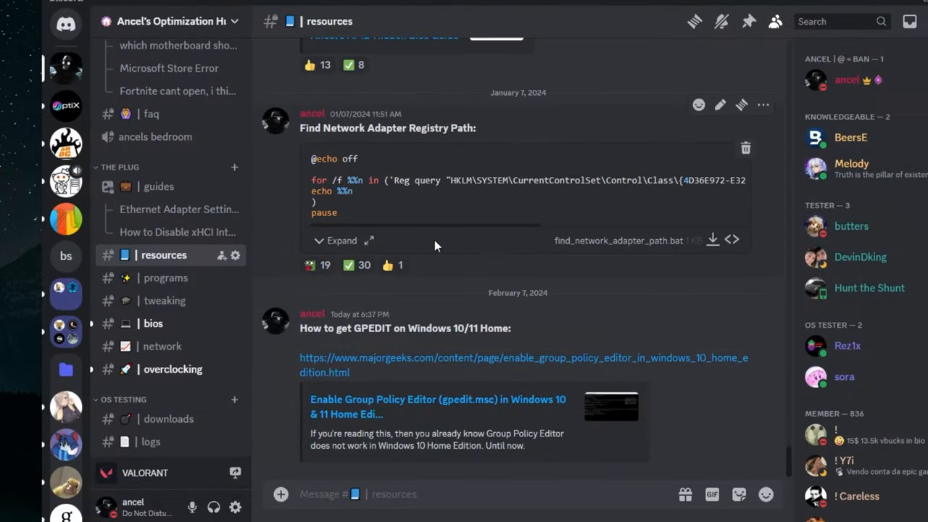
Scroll the DSCP reference table down to Expedited Forwarding (EF) at 46.
scroll("up", 3)
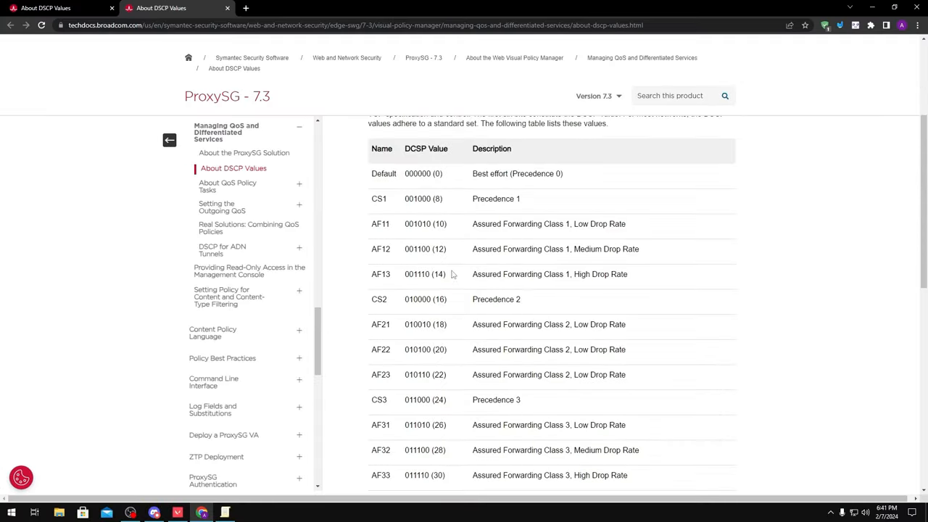
scroll("down", 3)
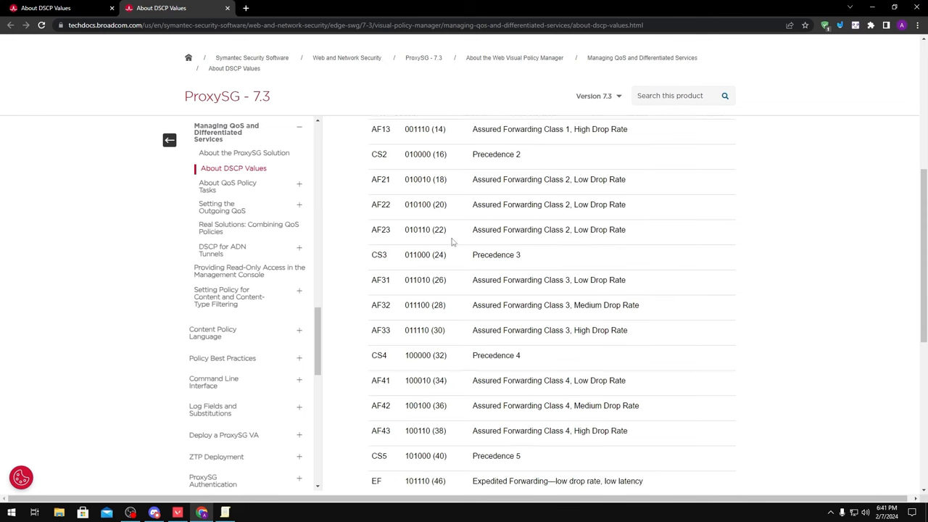
scroll("down", 3)
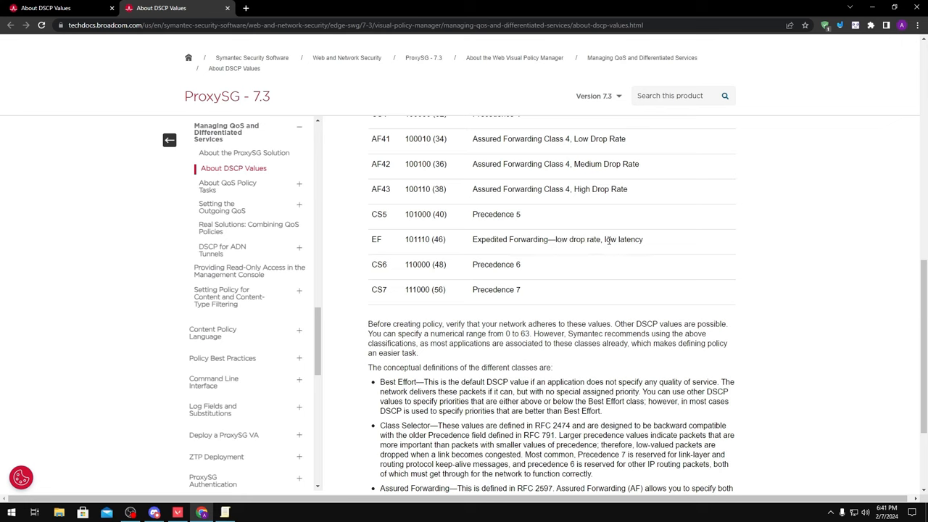
scroll("down", 3)
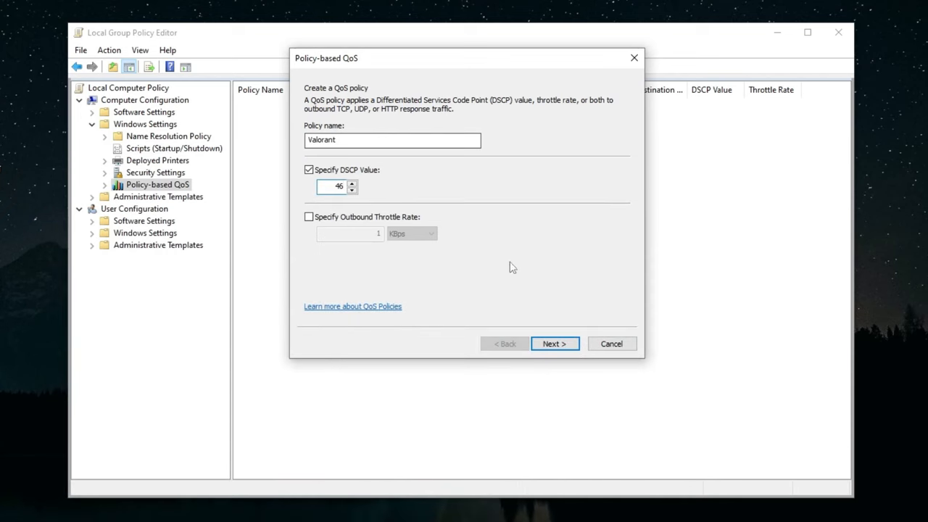
Accept DSCP 46 and limit the Valorant policy to a specific executable name.
left_click(555, 343)
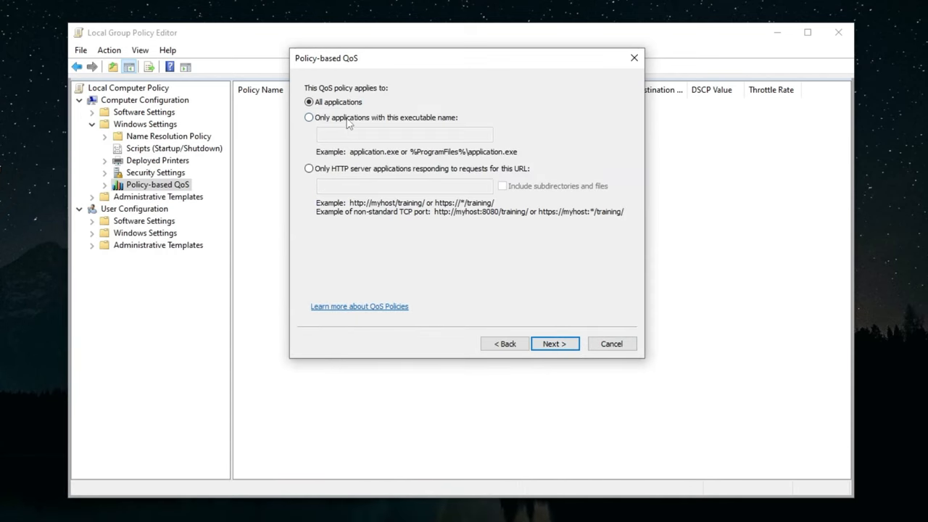
mouse_move(407, 121)
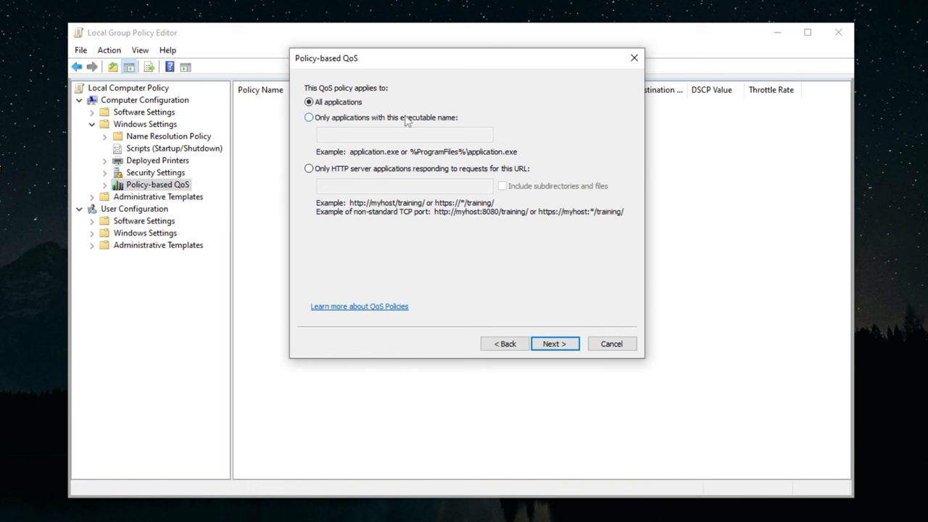
left_click(309, 117)
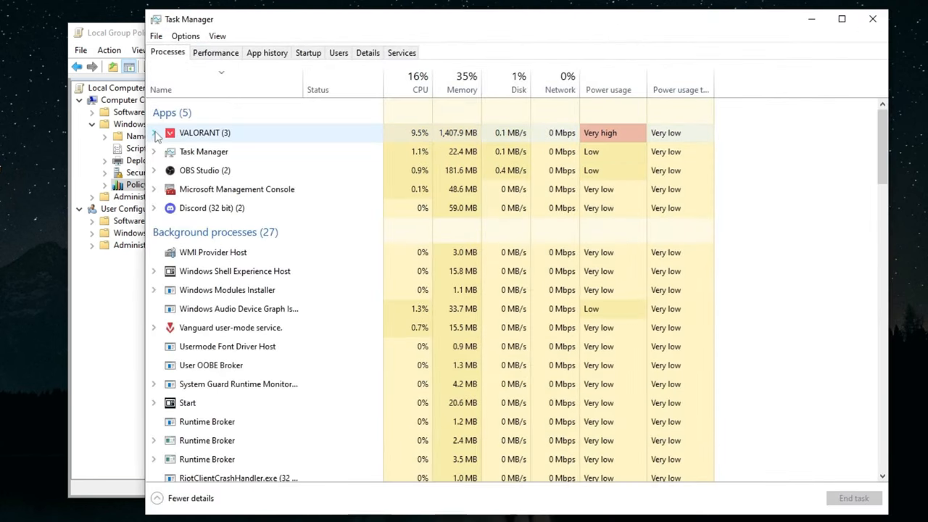
Locate VALORANT-Win64-Shipping.exe via Task Manager's file location and copy its name.
left_click(154, 132)
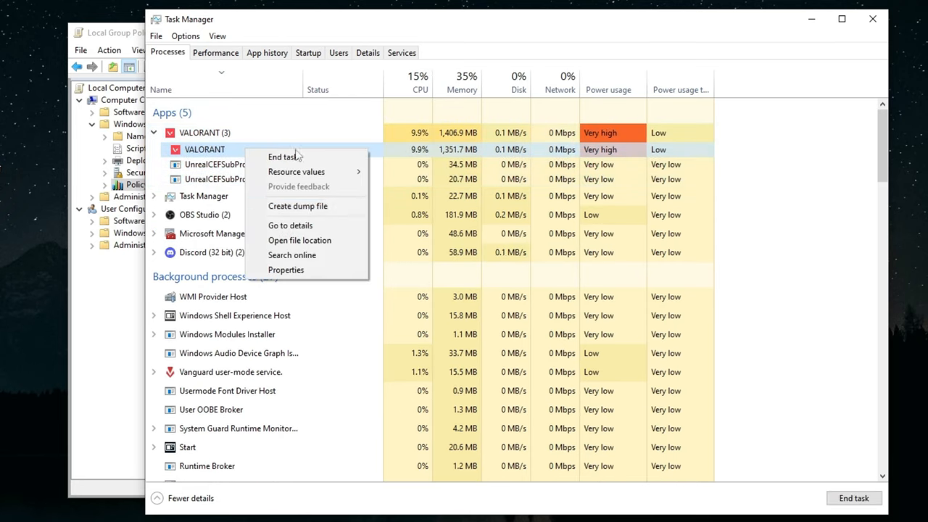
mouse_move(309, 240)
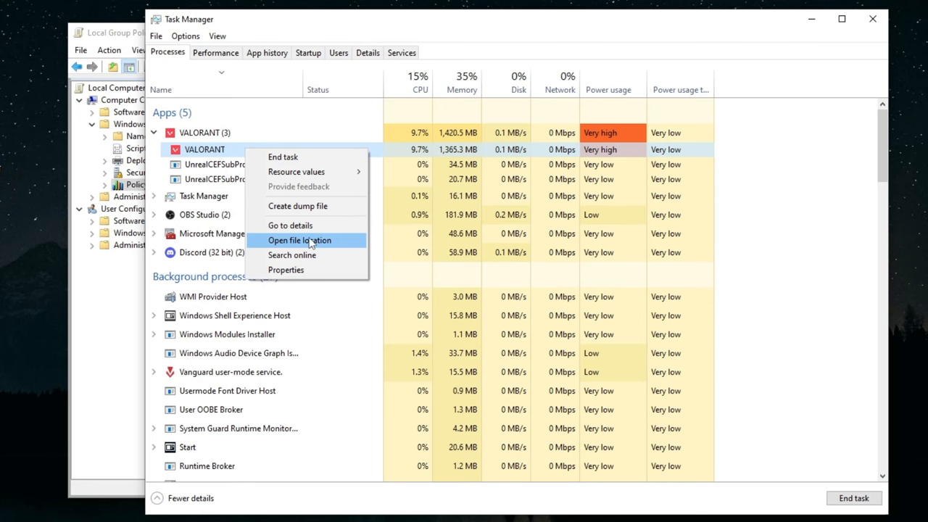
left_click(299, 240)
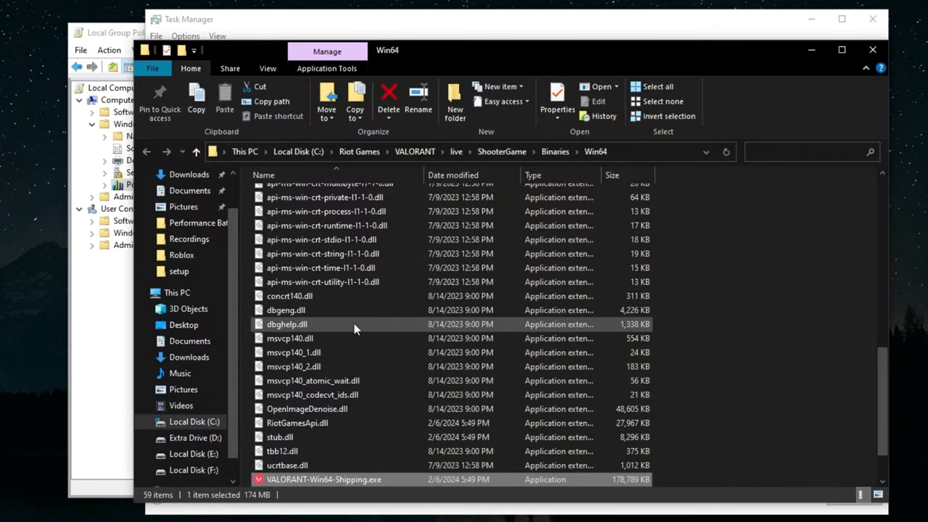
scroll("down", 3)
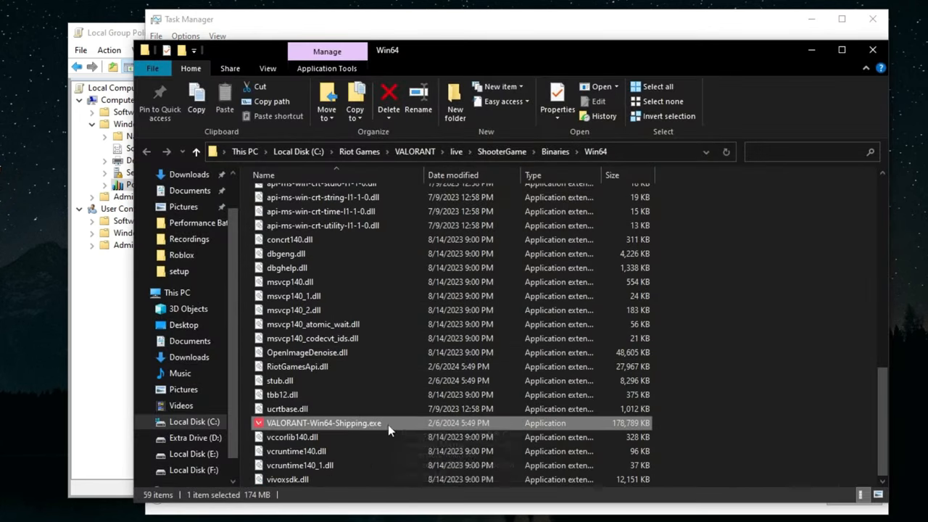
mouse_move(346, 253)
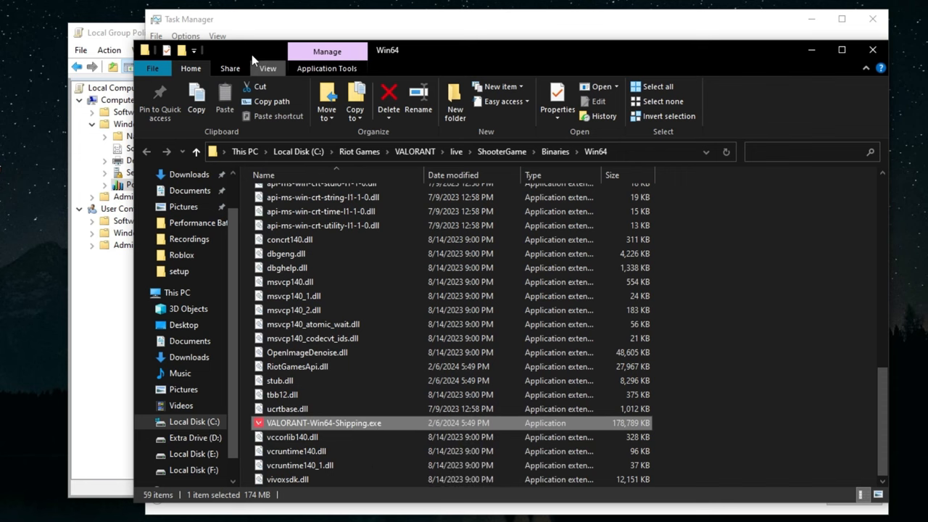
left_click(267, 67)
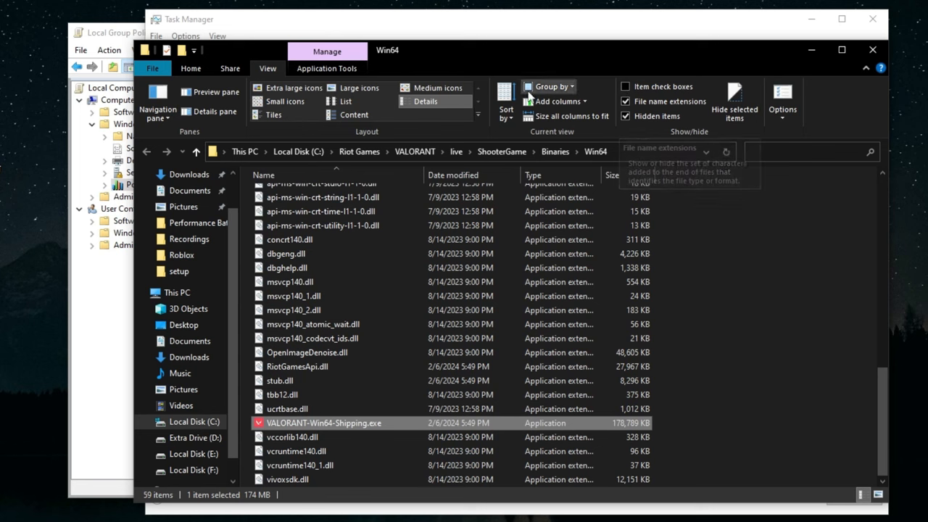
left_click(191, 68)
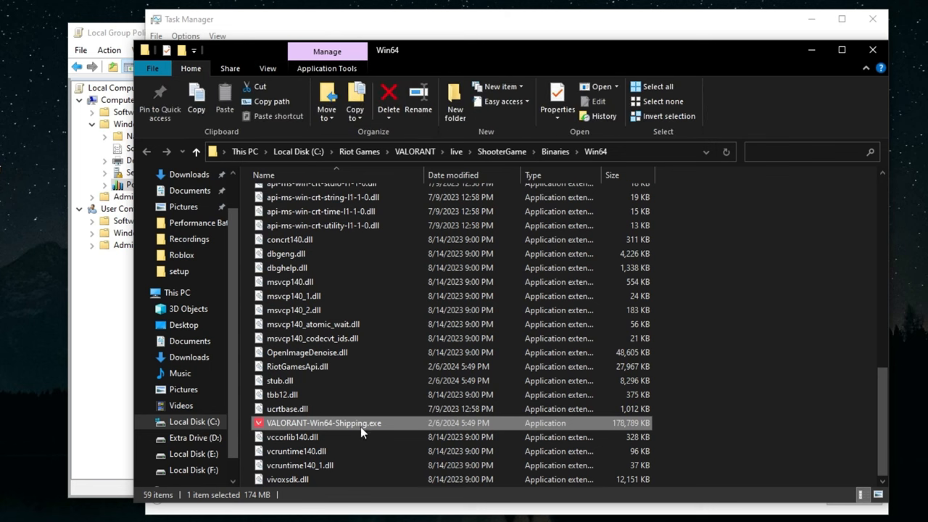
right_click(323, 423)
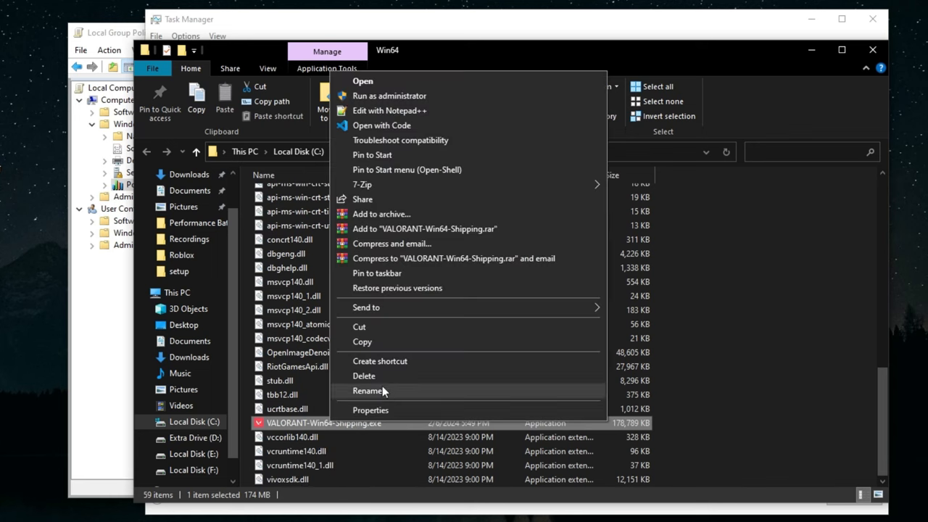
left_click(370, 391)
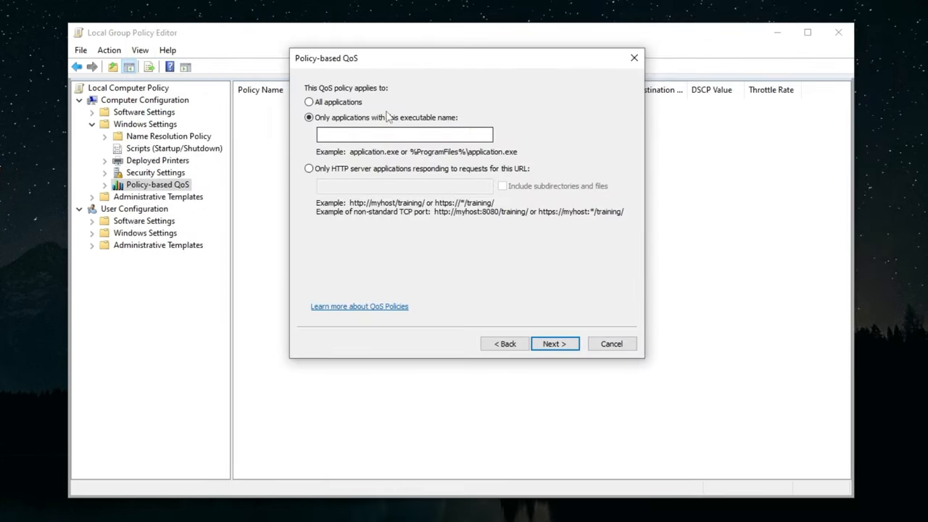
Enter VALORANT-Win64-Shipping.exe, choose TCP and UDP, and finish the Valorant policy.
type("VALORANT-Win64-Shipping.exe")
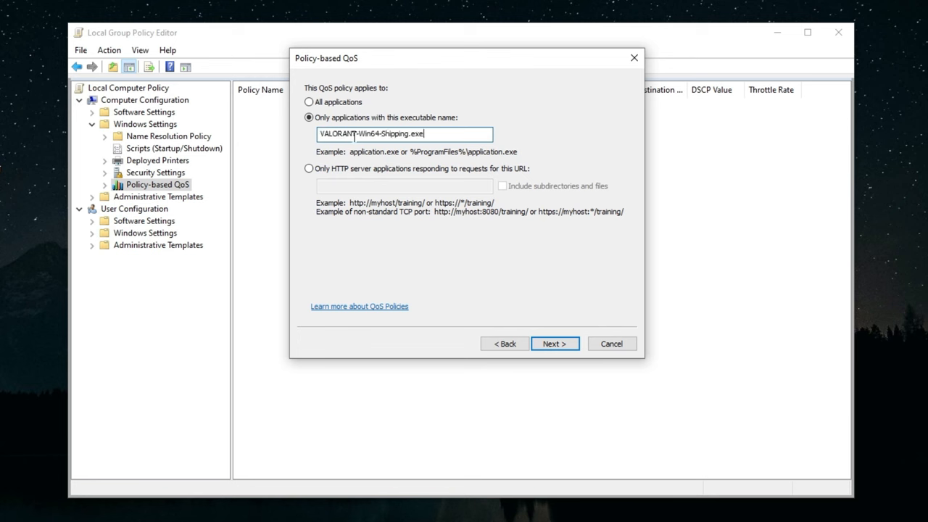
left_click(555, 342)
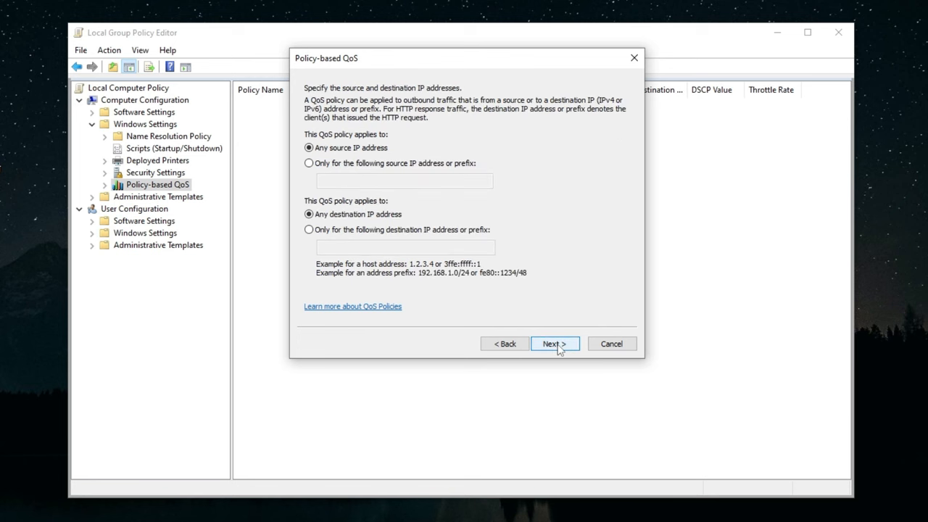
left_click(554, 343)
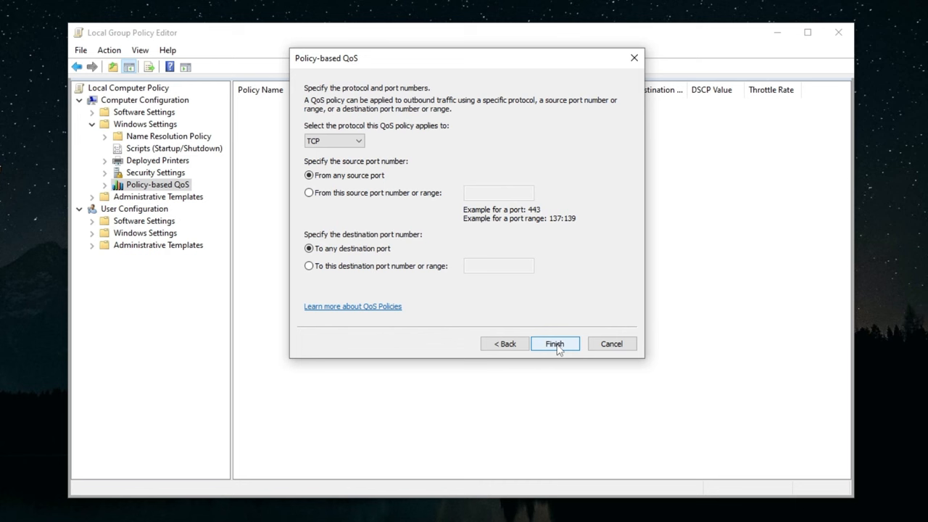
left_click(333, 141)
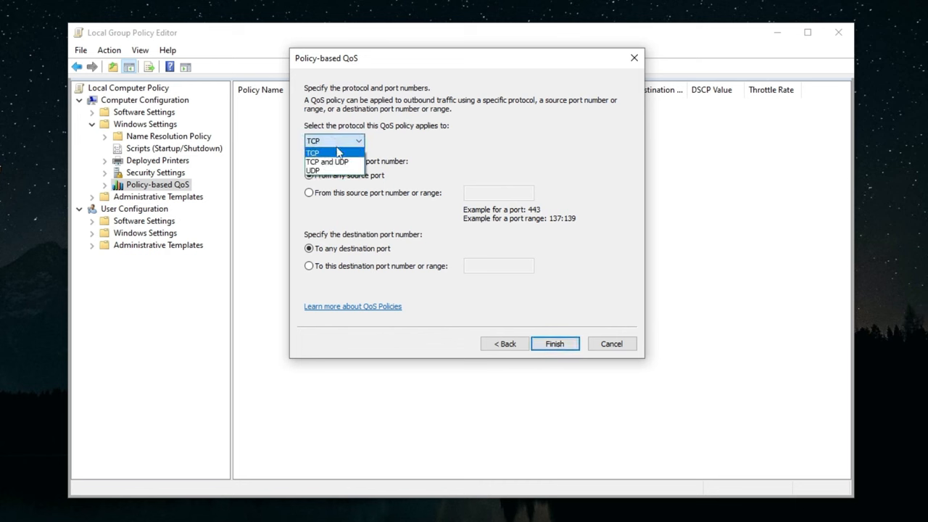
left_click(325, 162)
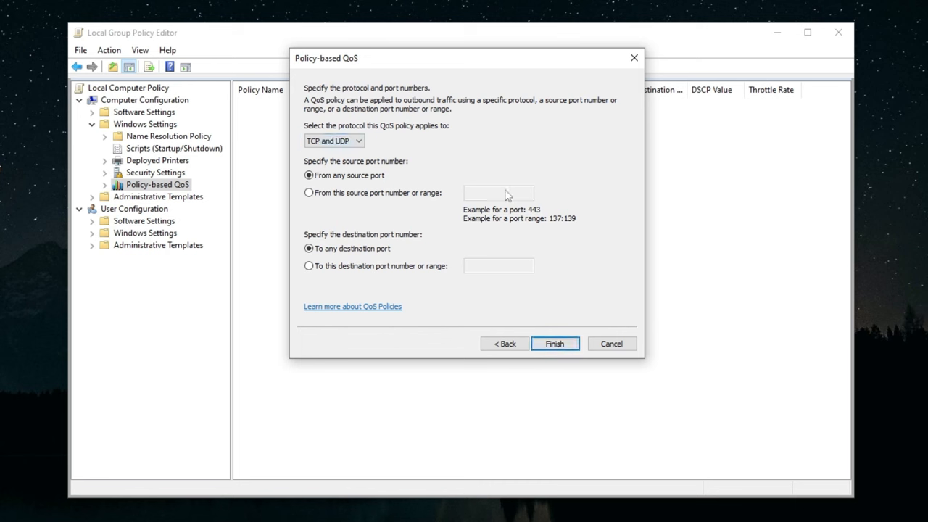
left_click(555, 344)
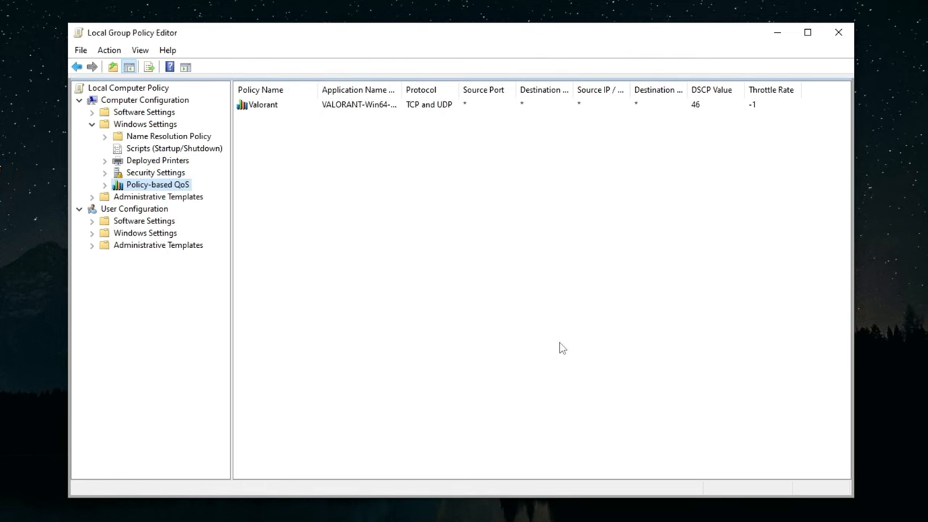
left_click(835, 34)
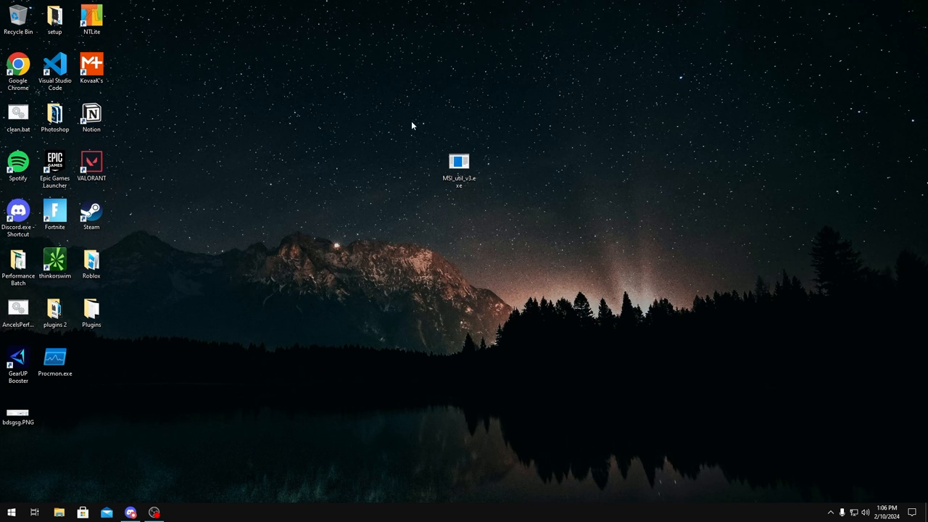
mouse_move(286, 258)
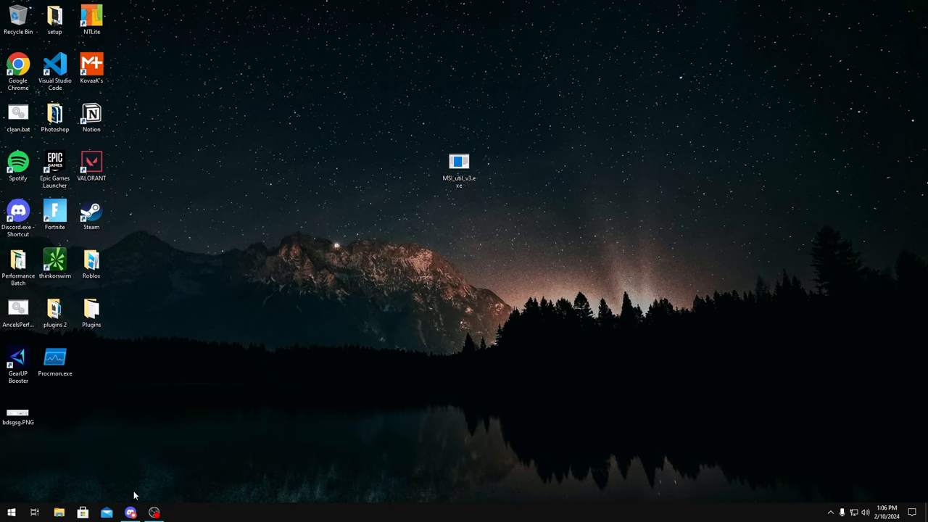
Run MSI_util_v3.exe from the desktop as administrator.
left_click(129, 513)
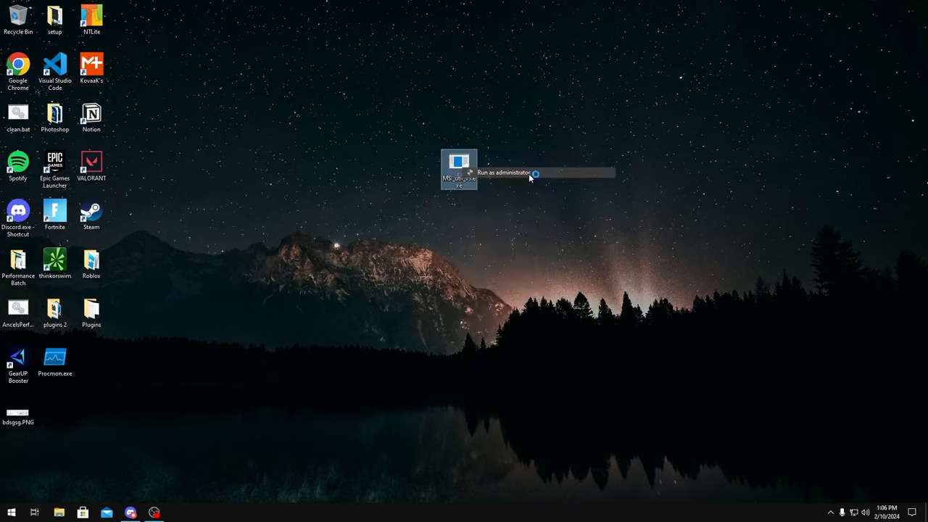
left_click(509, 174)
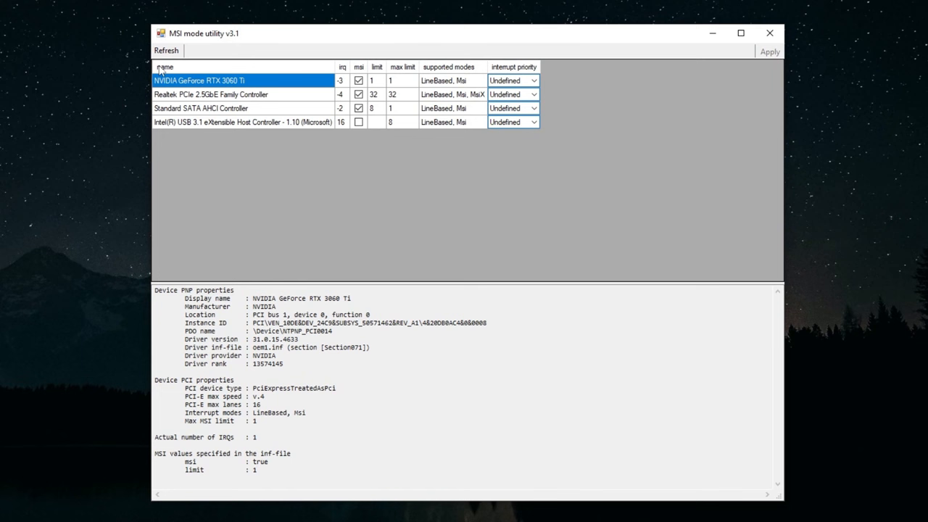
Set the Realtek PCIe 2.5GbE controller's MSI limit to 256 and close the utility.
left_click(211, 94)
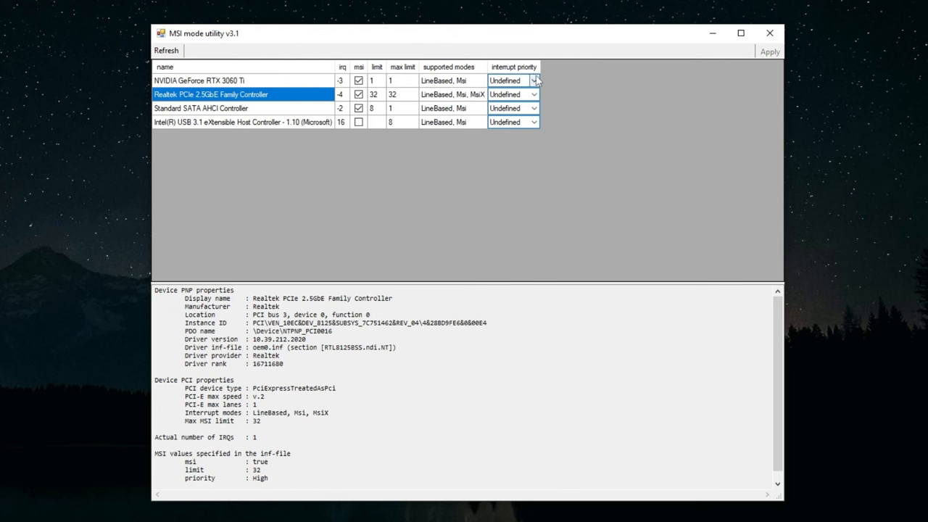
mouse_move(537, 123)
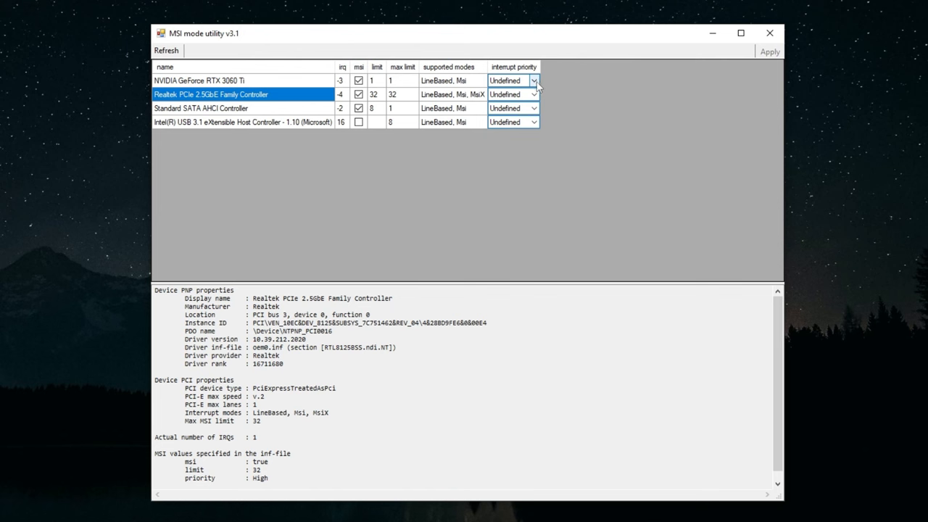
mouse_move(559, 119)
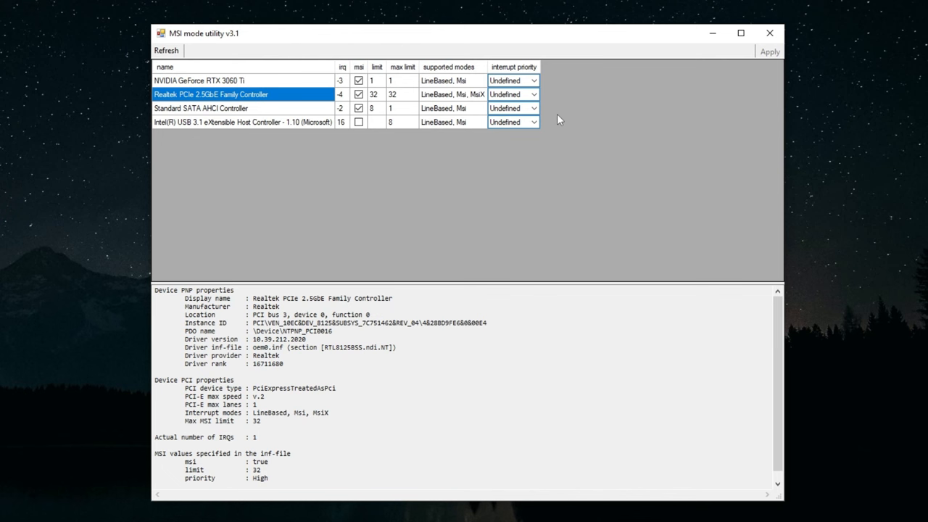
mouse_move(379, 98)
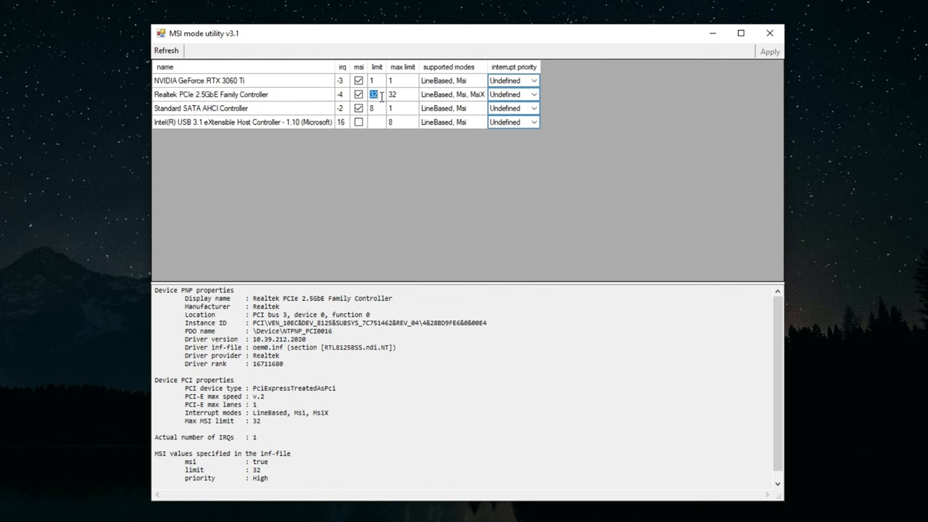
type("256")
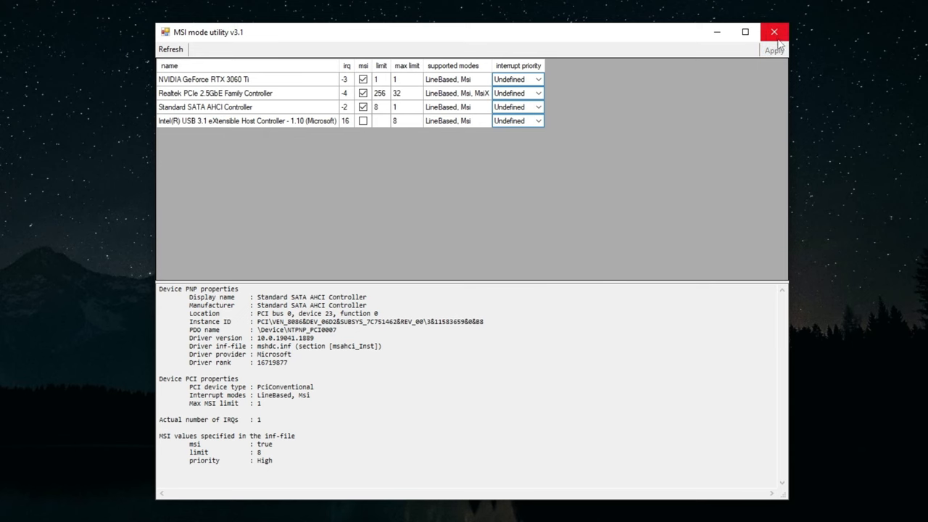
left_click(775, 31)
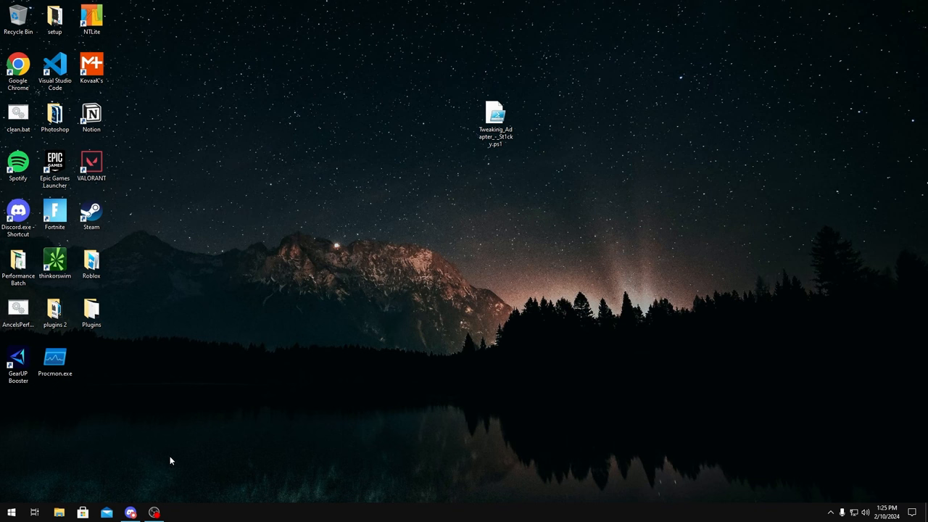
mouse_move(192, 442)
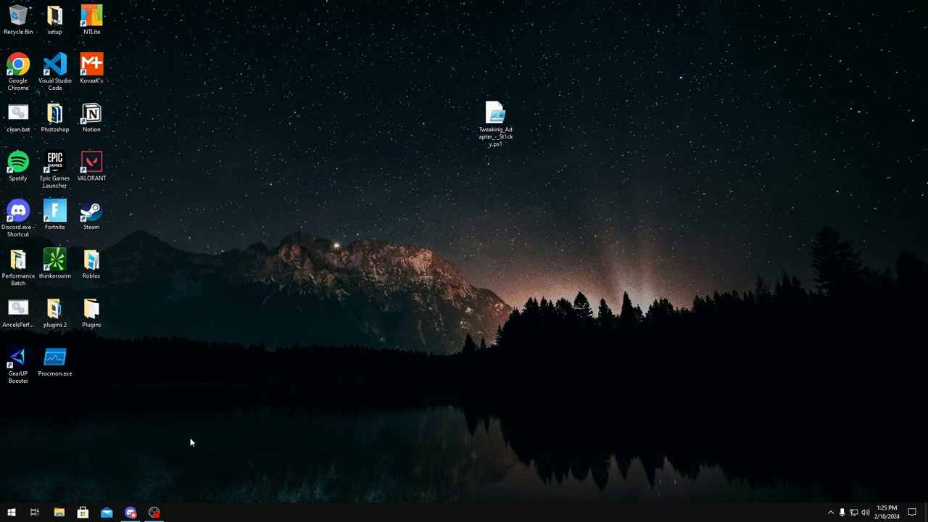
mouse_move(418, 63)
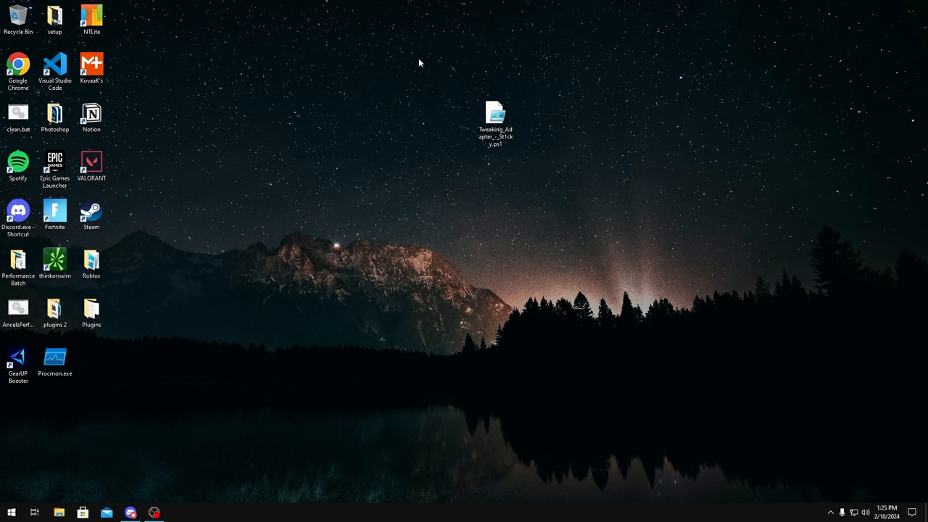
mouse_move(130, 438)
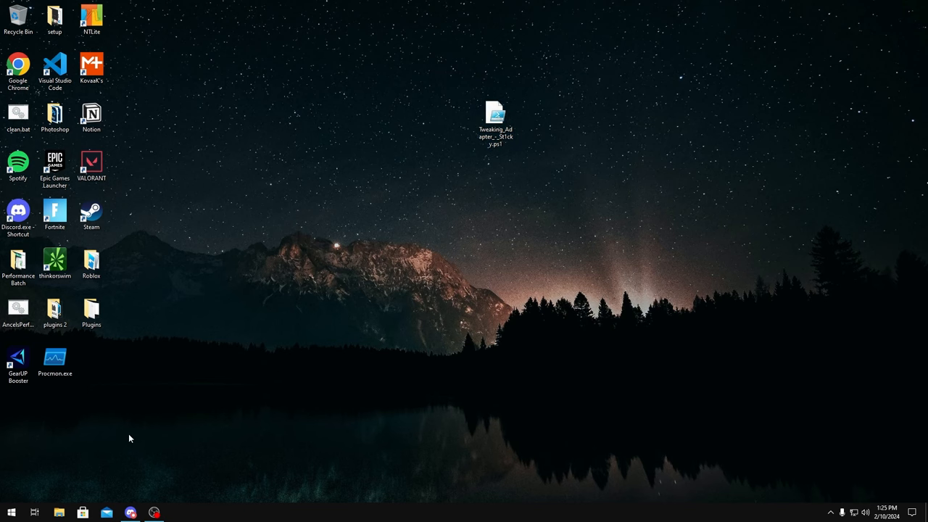
Check Discord's programs channel, minimize Discord, and run Tweaking_Adapter with PowerShell.
left_click(131, 511)
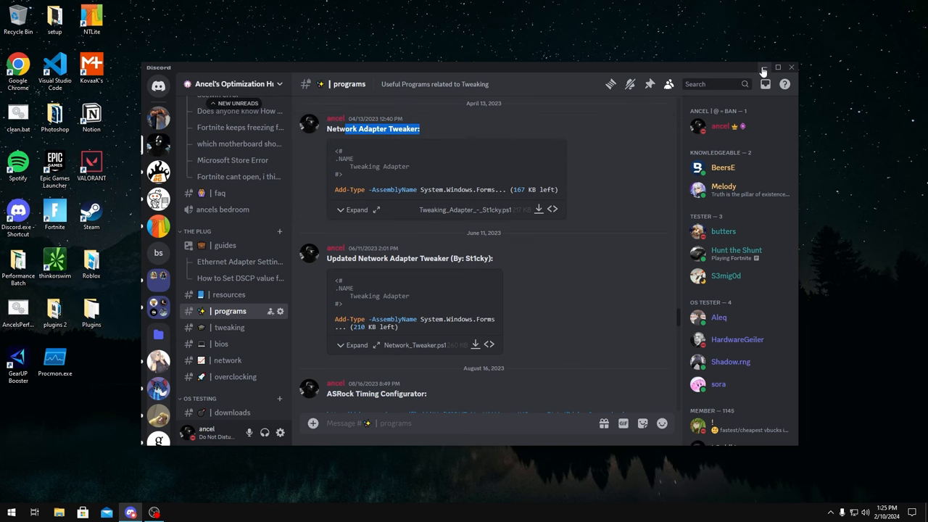
left_click(766, 67)
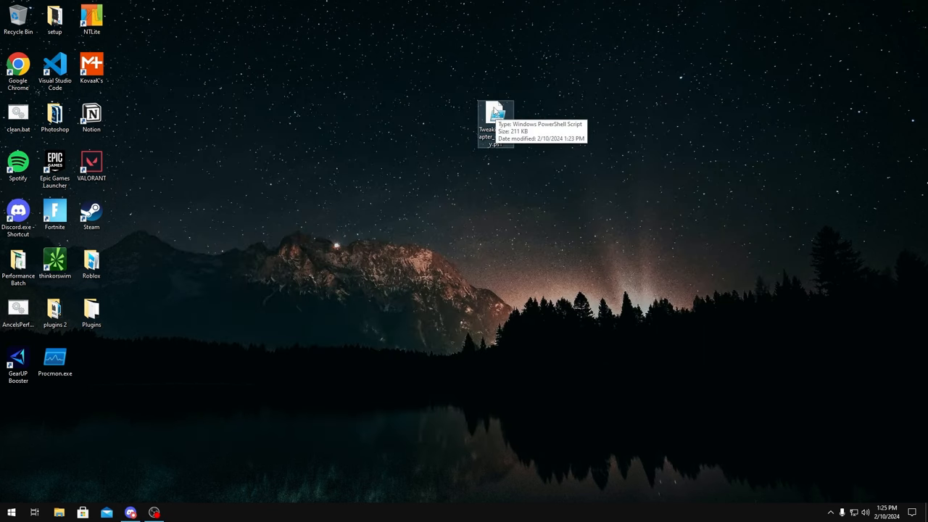
right_click(492, 116)
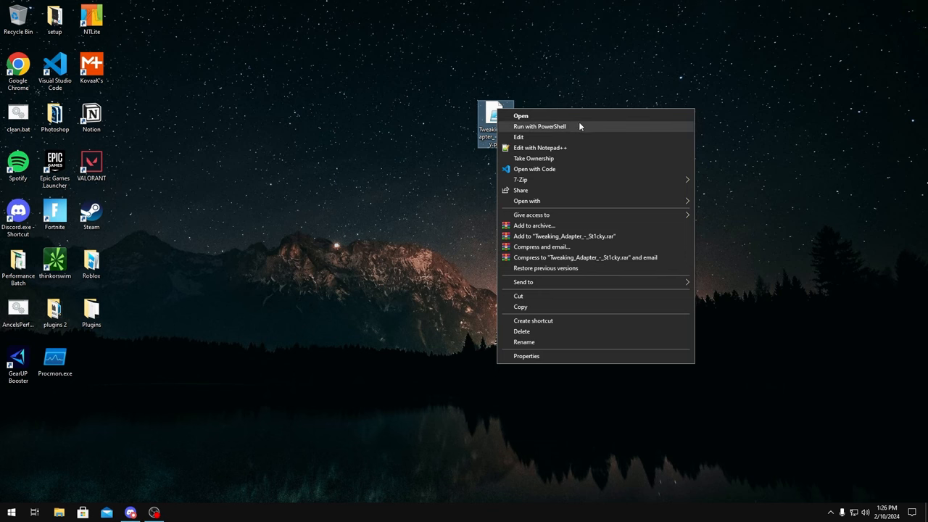
left_click(541, 126)
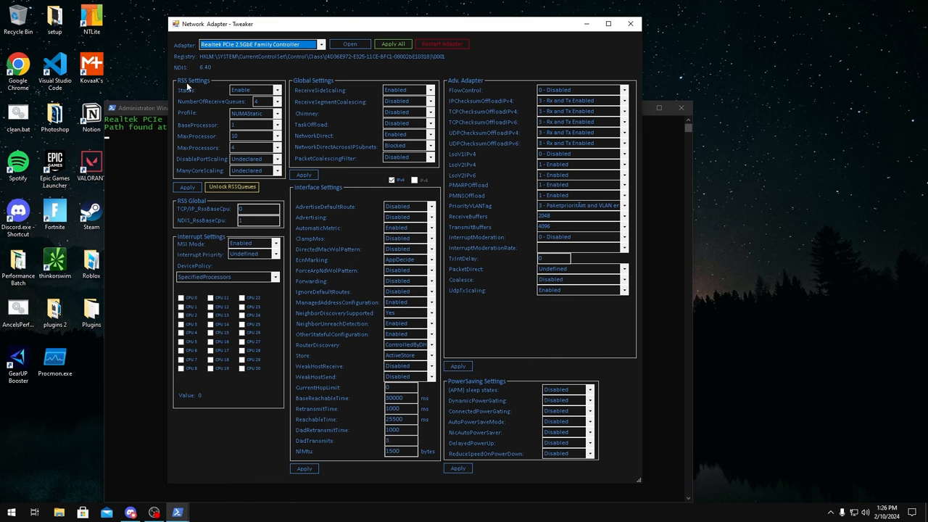
mouse_move(360, 285)
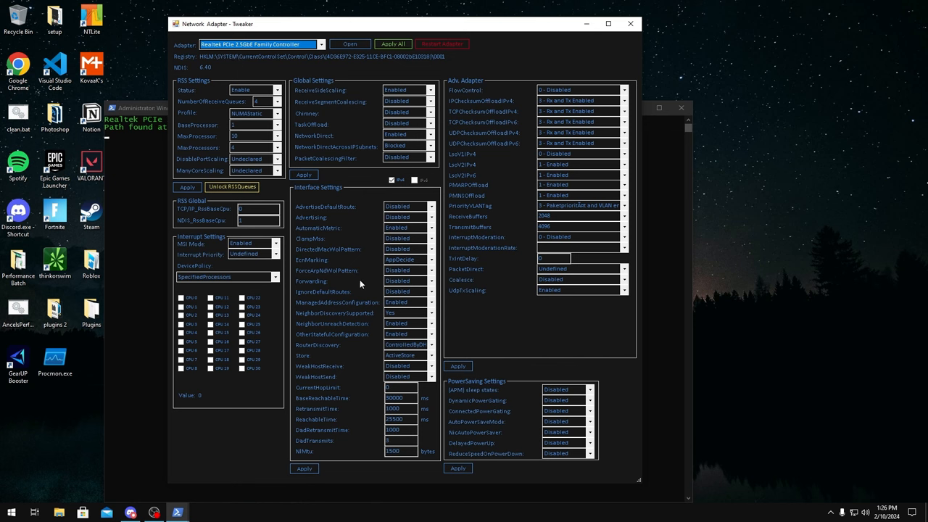
Disable APM sleep states and PacketCoalescingFilter for the Realtek adapter, then close Network Adapter Tweaker.
left_click(588, 400)
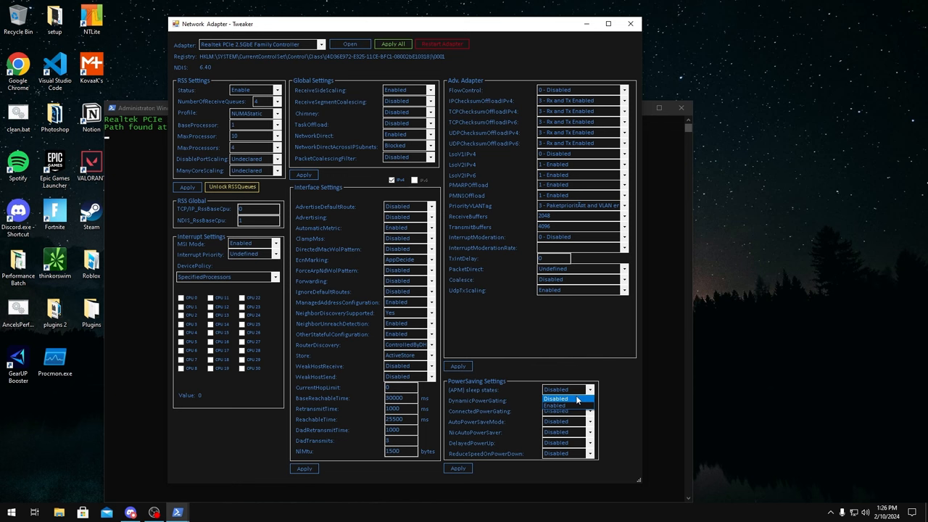
left_click(564, 399)
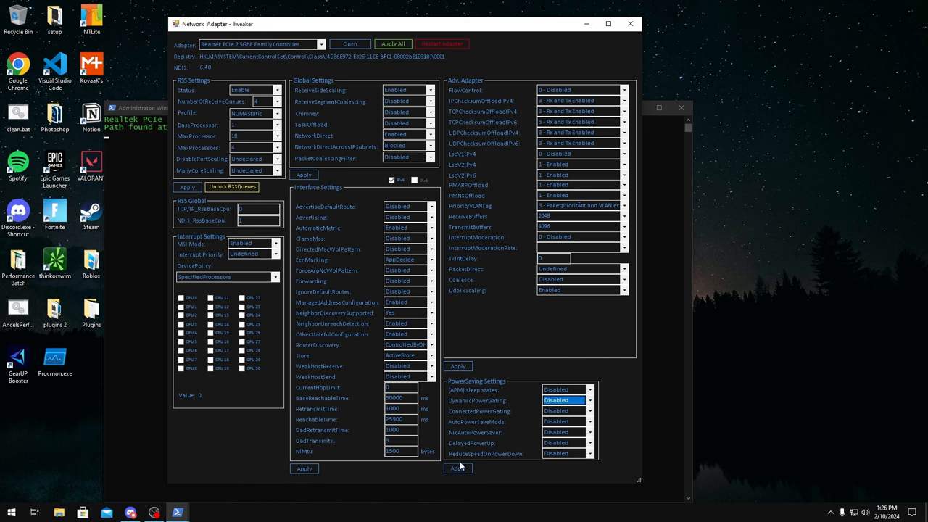
left_click(457, 468)
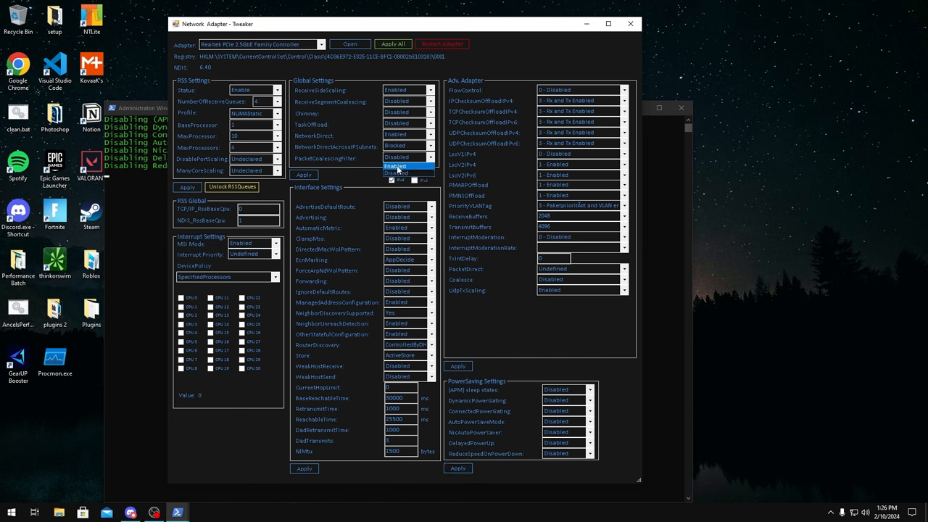
left_click(404, 173)
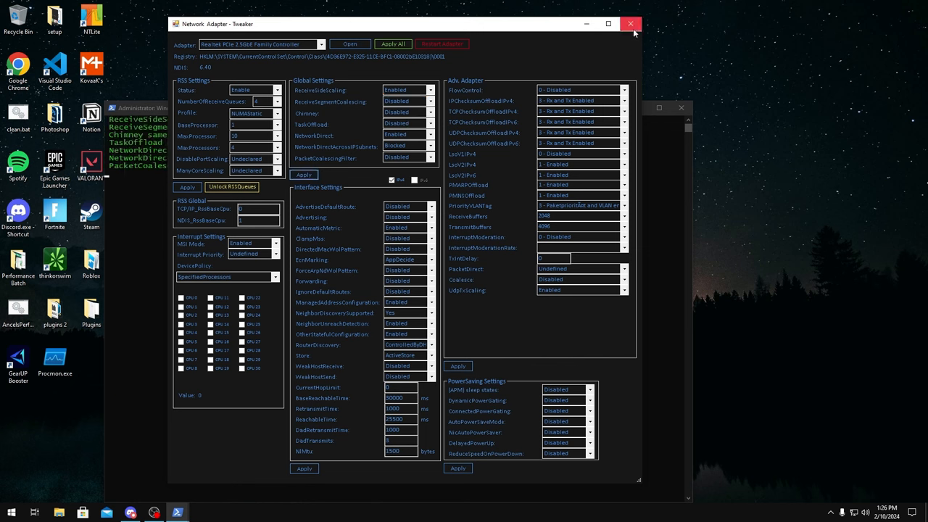
left_click(634, 23)
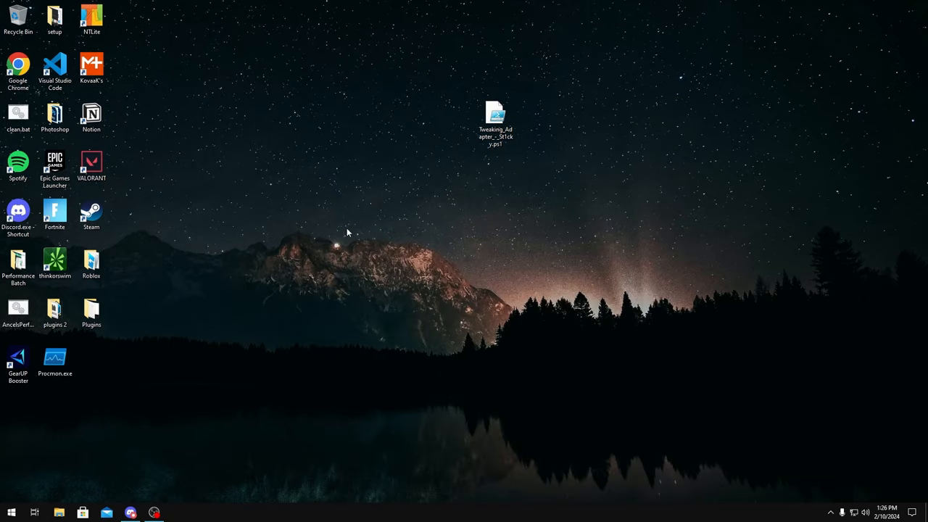
mouse_move(528, 101)
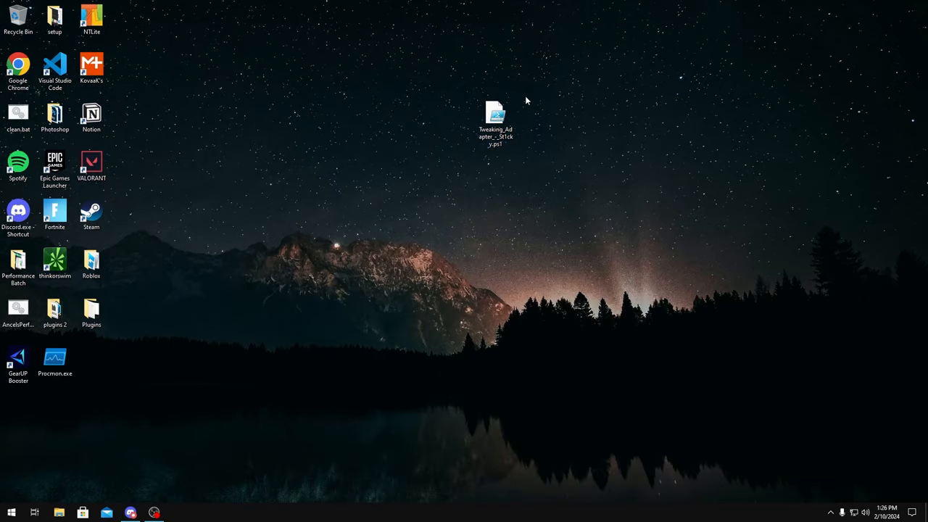